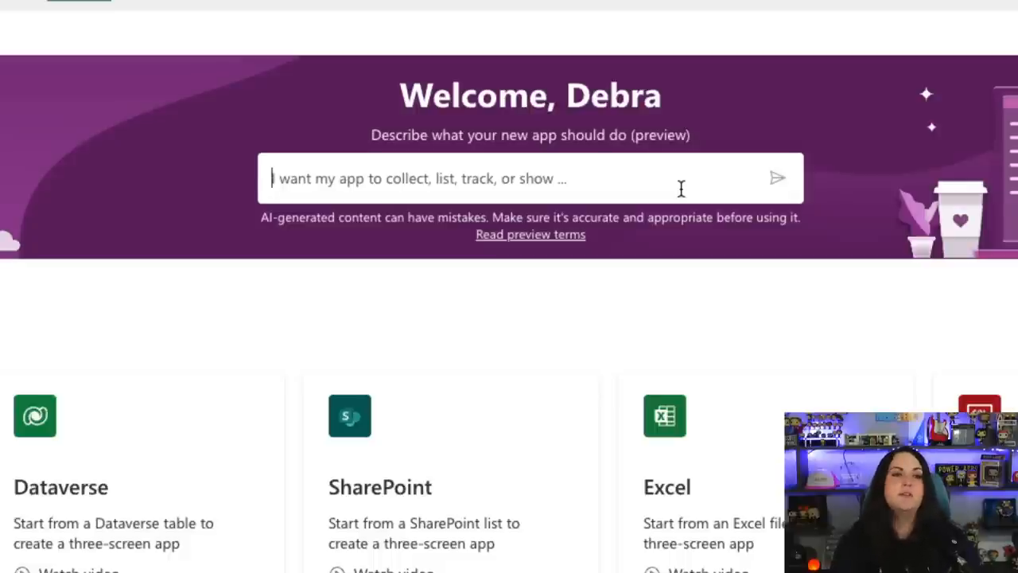
- Submit the prompt 'I want to track visitors to my office' to generate a new app
type("I want to track")
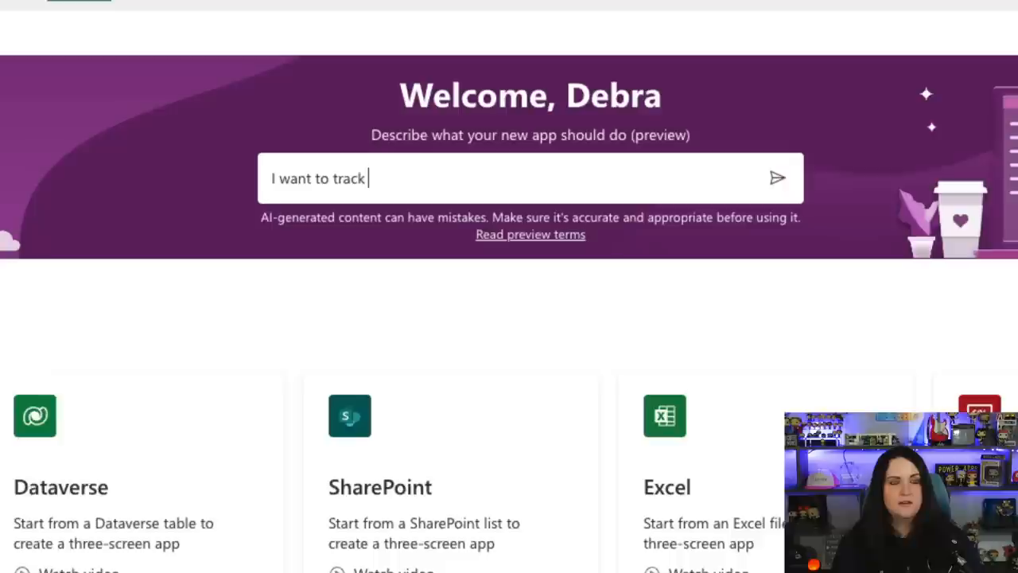
type("visitors to my")
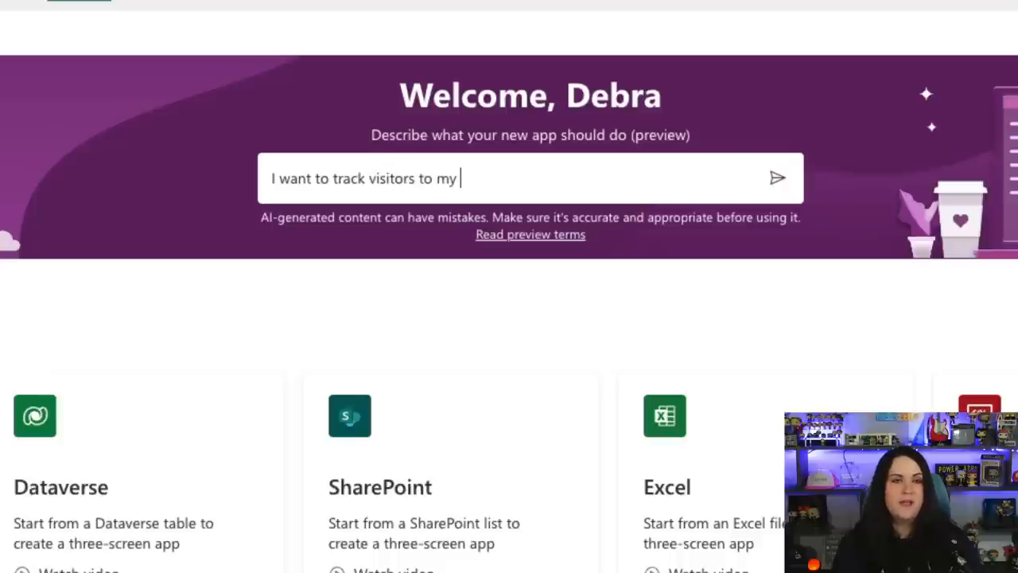
left_click(777, 178)
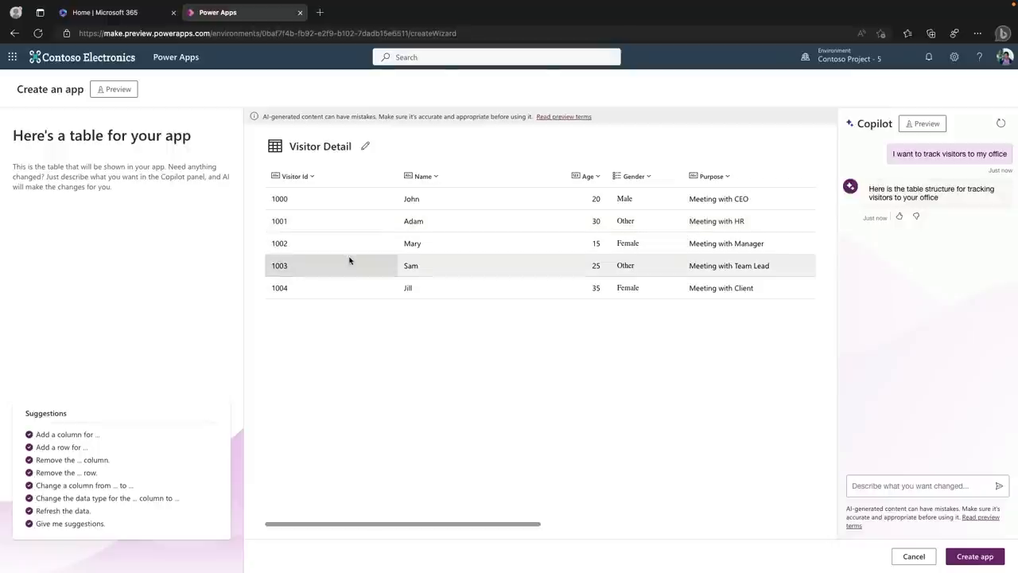
- Review the generated Visitor Detail table and begin a Copilot request to remove the Age field
scroll("right", 3)
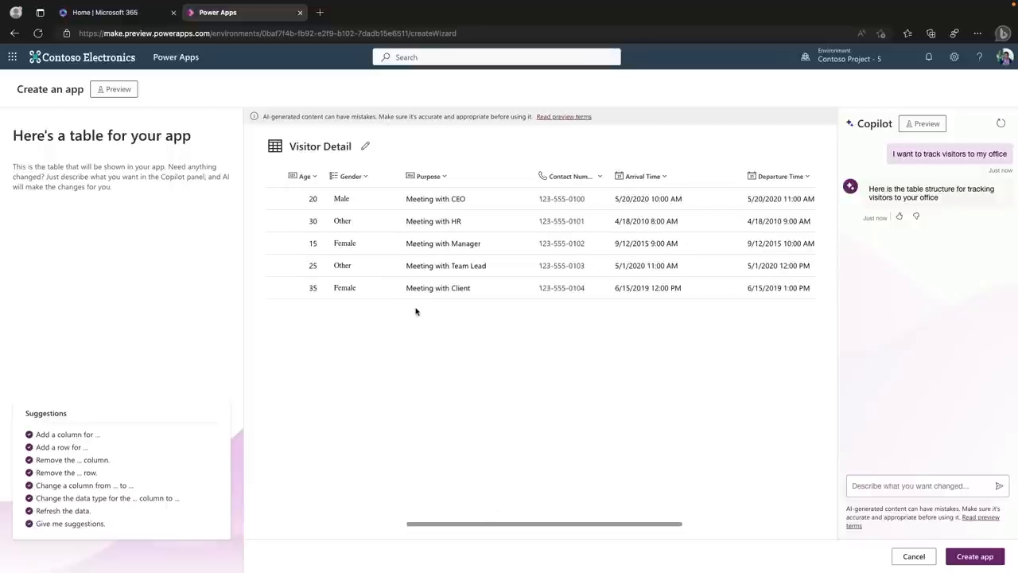
left_click(562, 264)
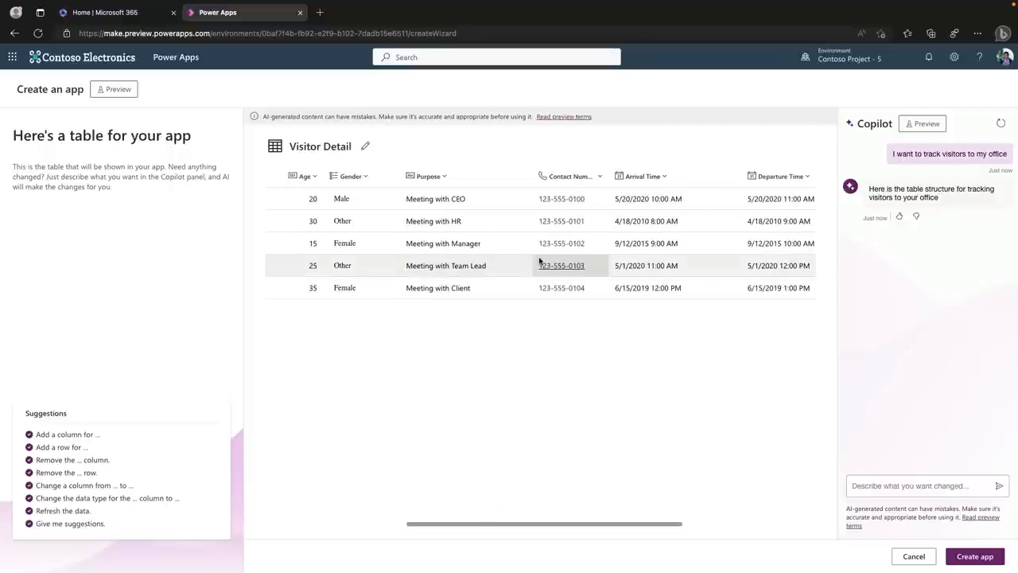
scroll("right", 3)
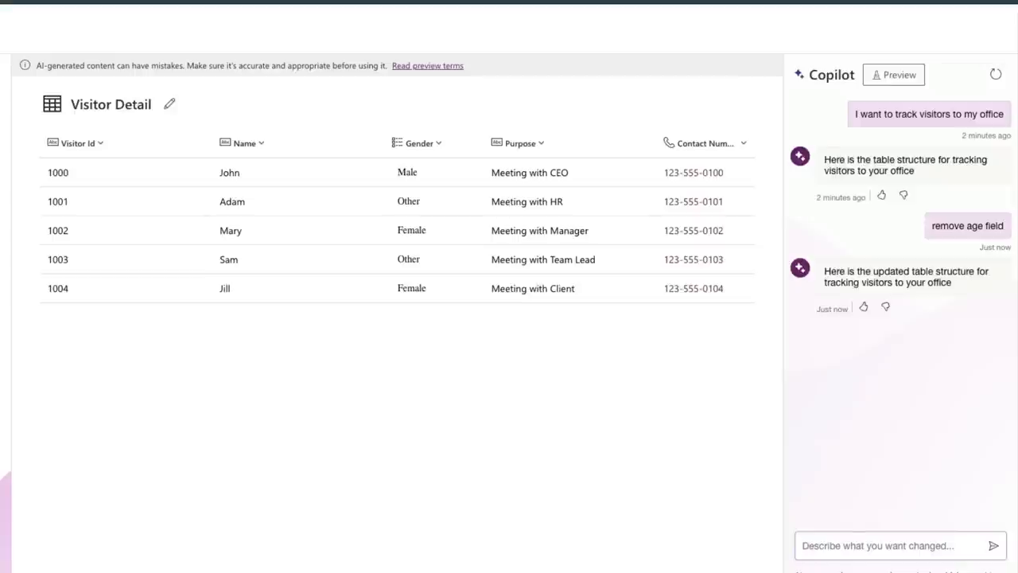
left_click(899, 544)
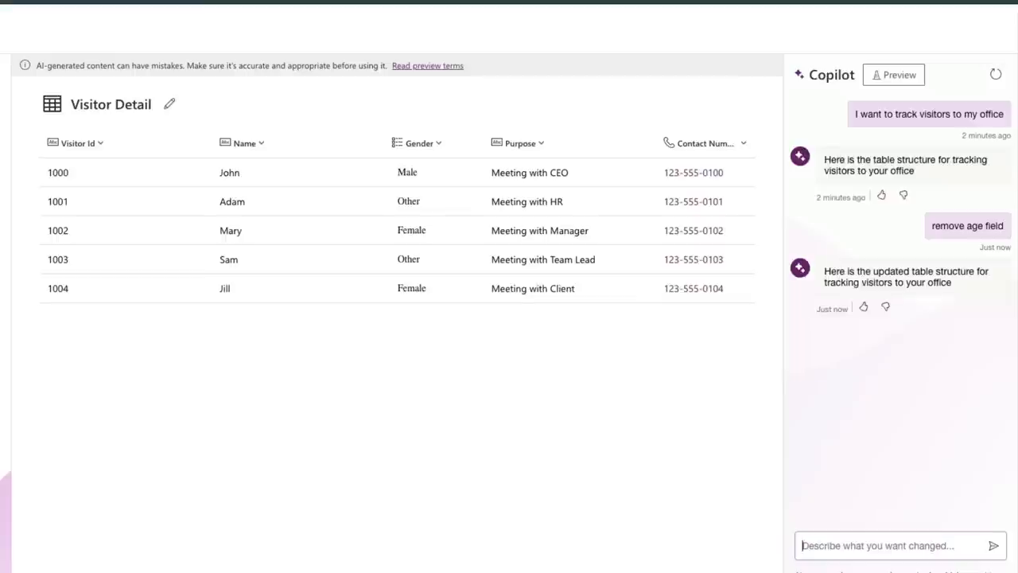
- Send 'split the name field to first and last name columns' to Copilot
type("split the name field to first and")
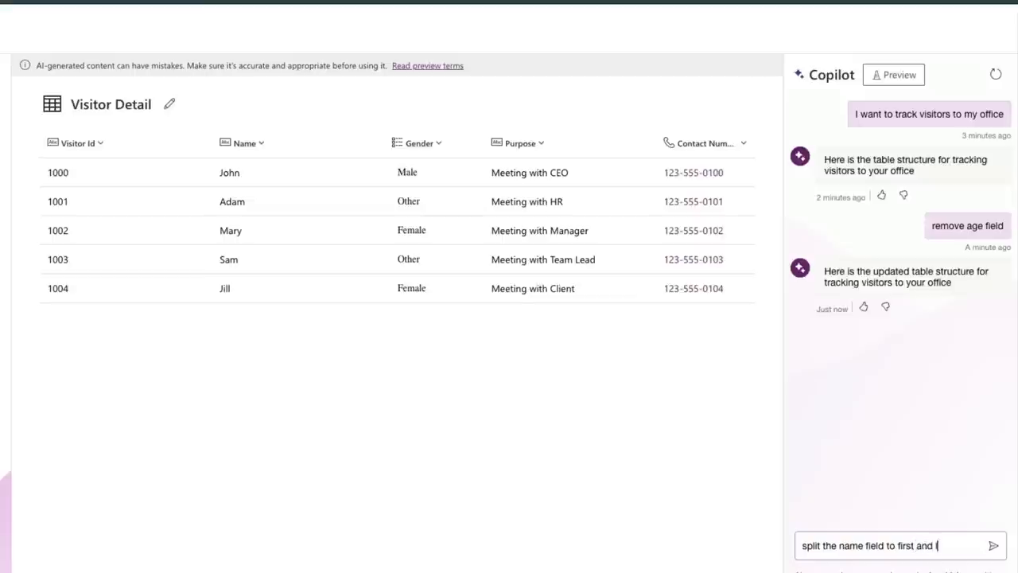
type("last name columns")
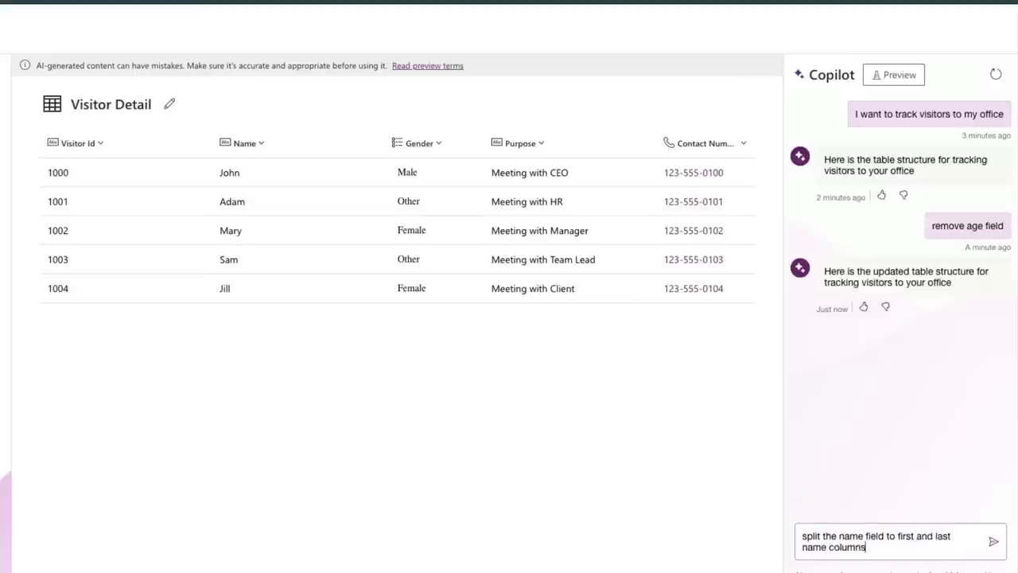
left_click(993, 541)
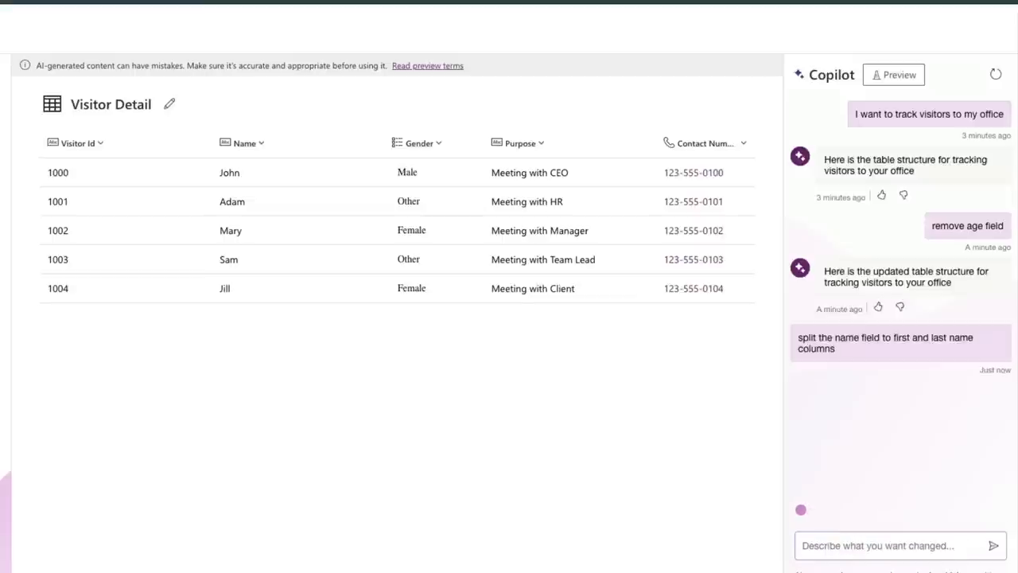
left_click(993, 544)
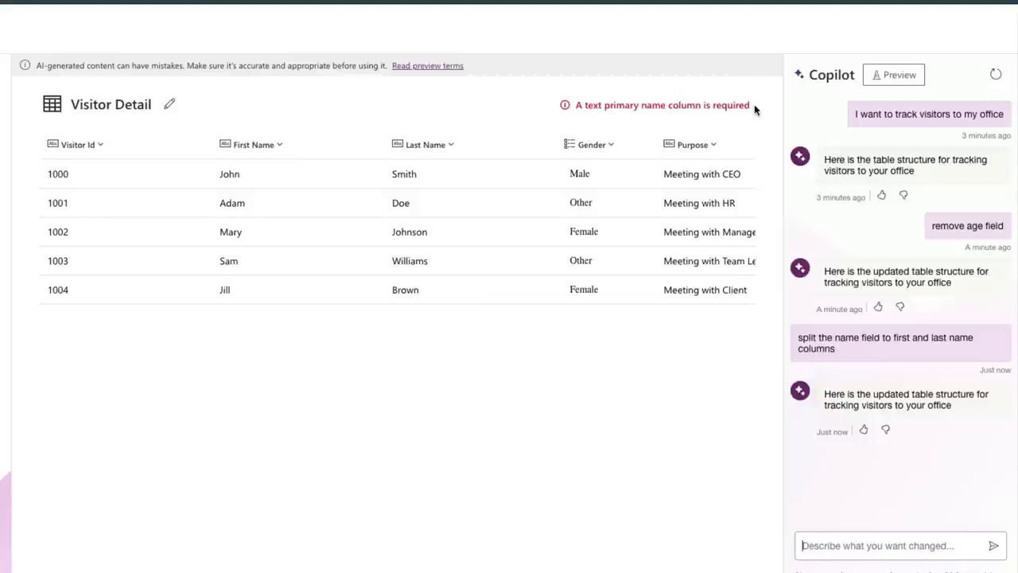
- Send 'make last name field the primary' to Copilot so Last Name becomes the primary column
type("mak")
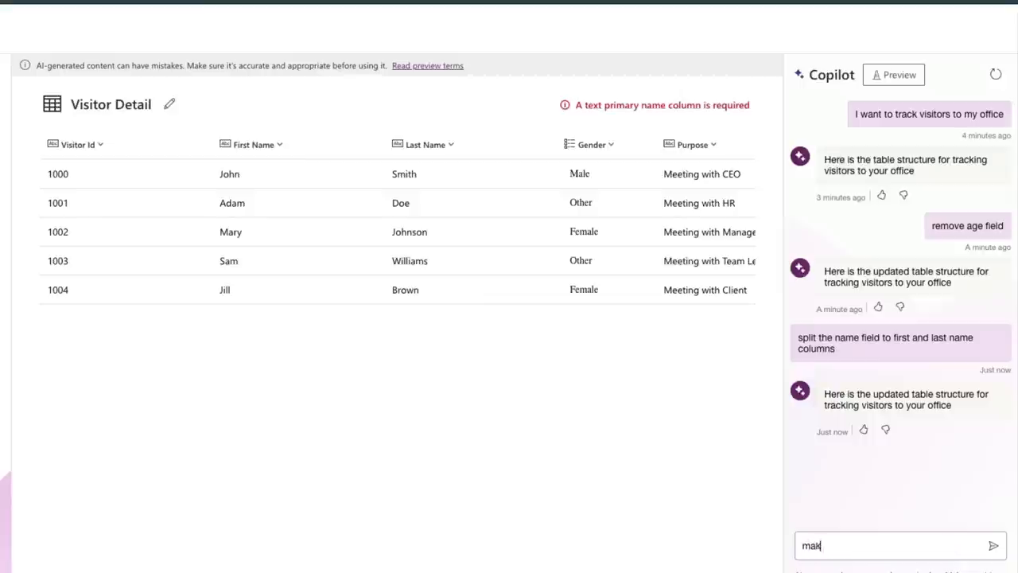
type("make last name field the primary fi")
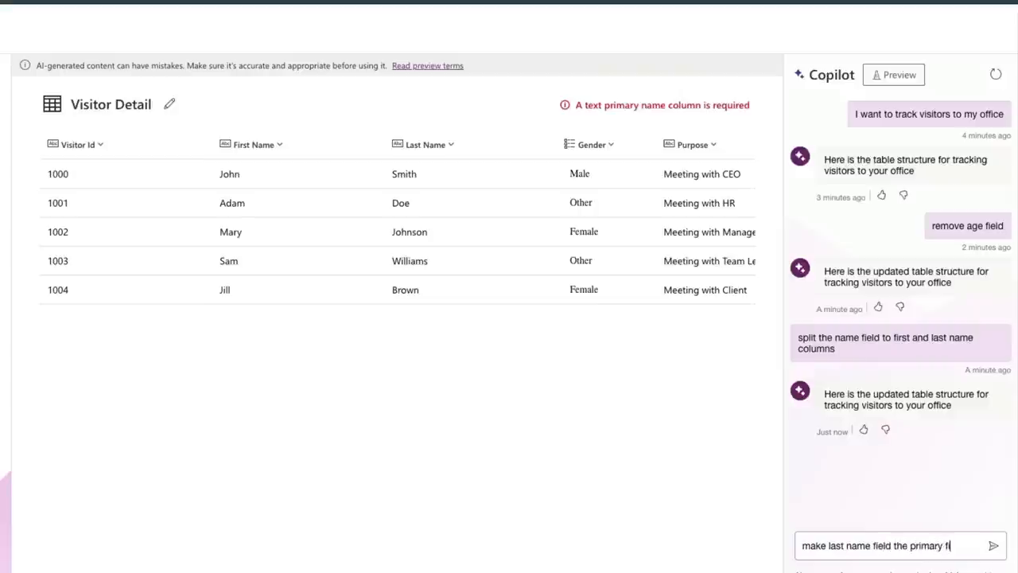
left_click(993, 544)
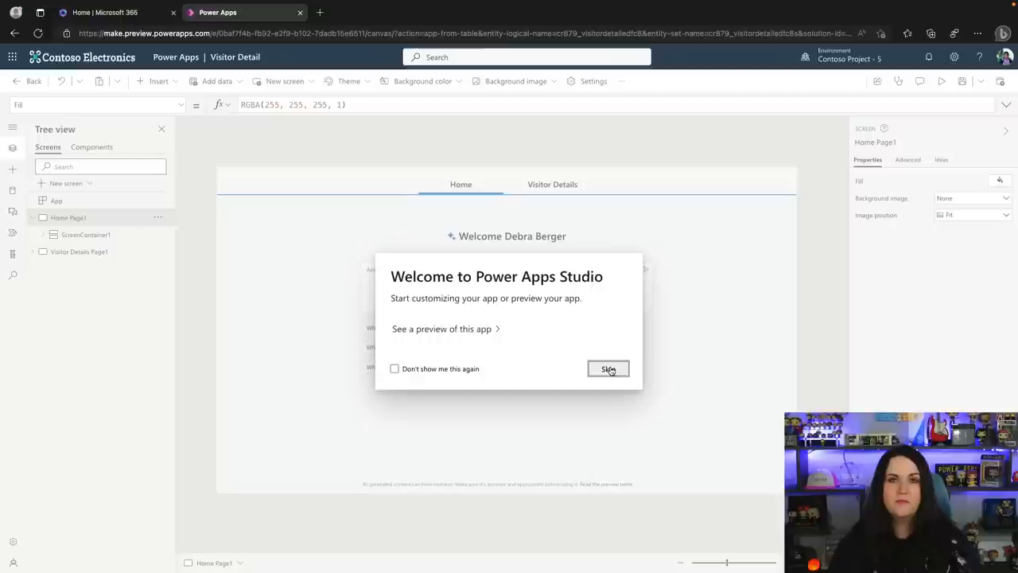
- Skip the Welcome to Power Apps Studio dialog to reach the Home Page1 screen
left_click(608, 369)
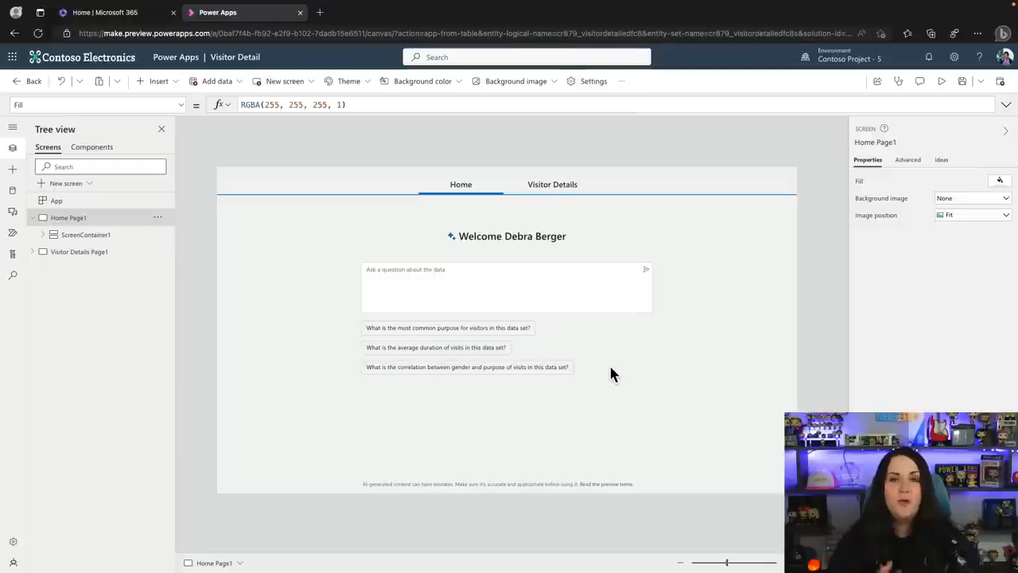
mouse_move(647, 378)
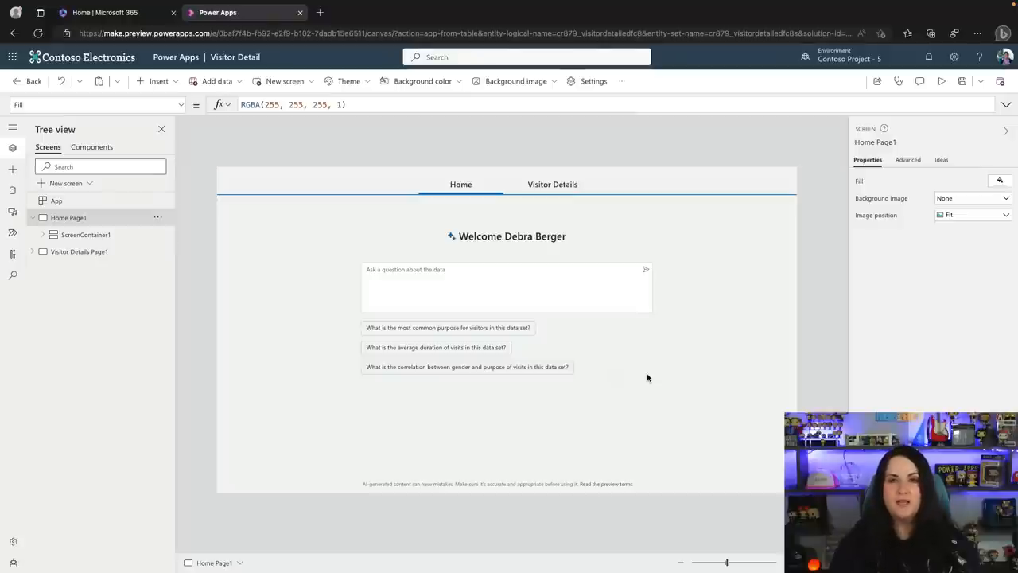
mouse_move(684, 369)
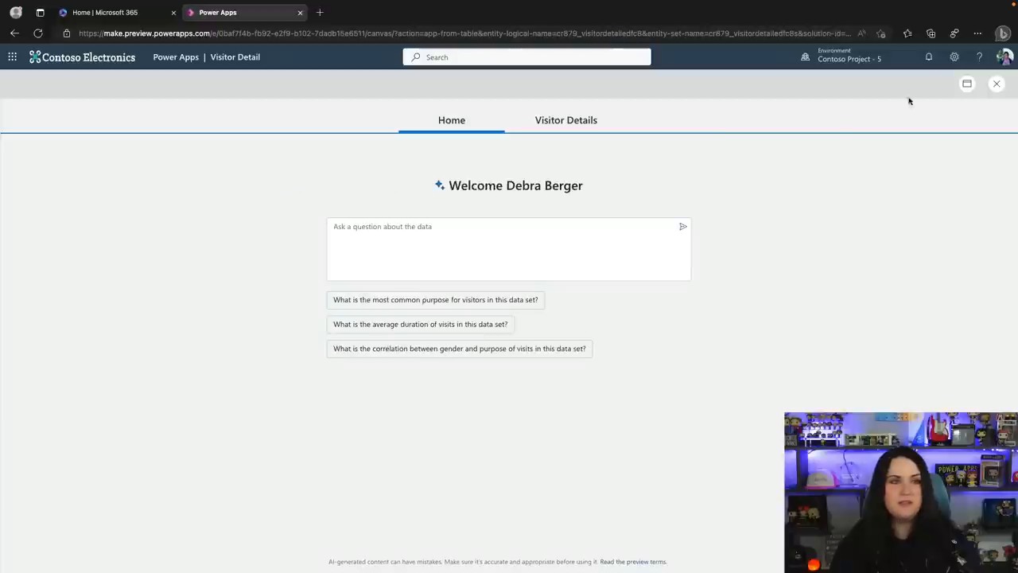
- Preview the app and ask 'What is the average duration of visits in this data set?' (answer: 60 minutes)
left_click(509, 248)
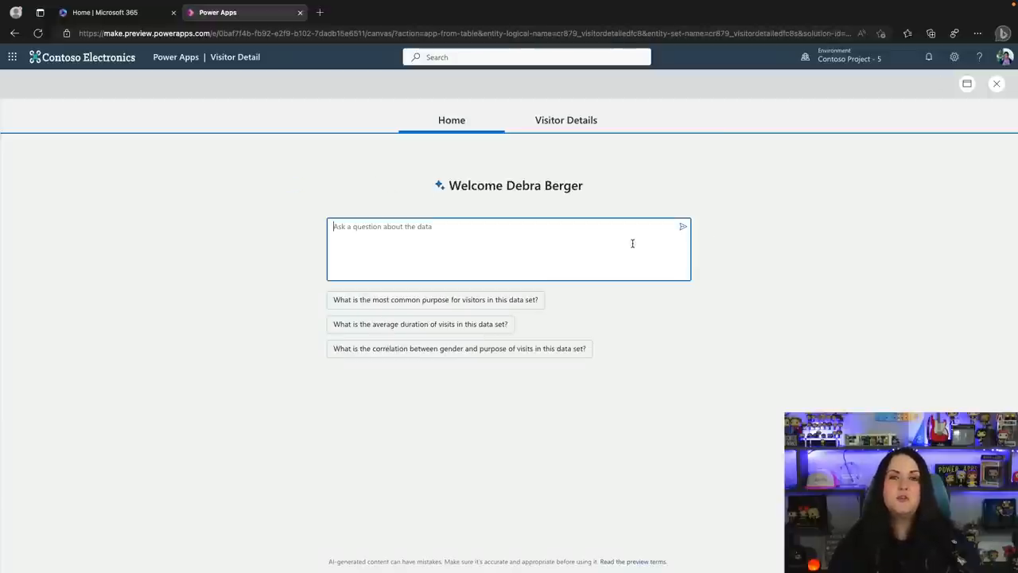
mouse_move(579, 277)
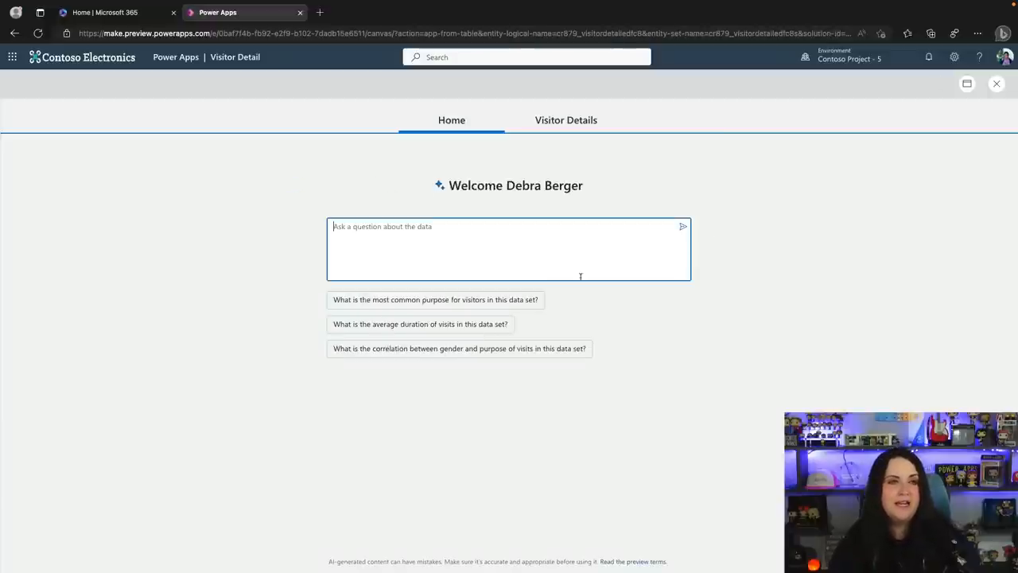
mouse_move(554, 305)
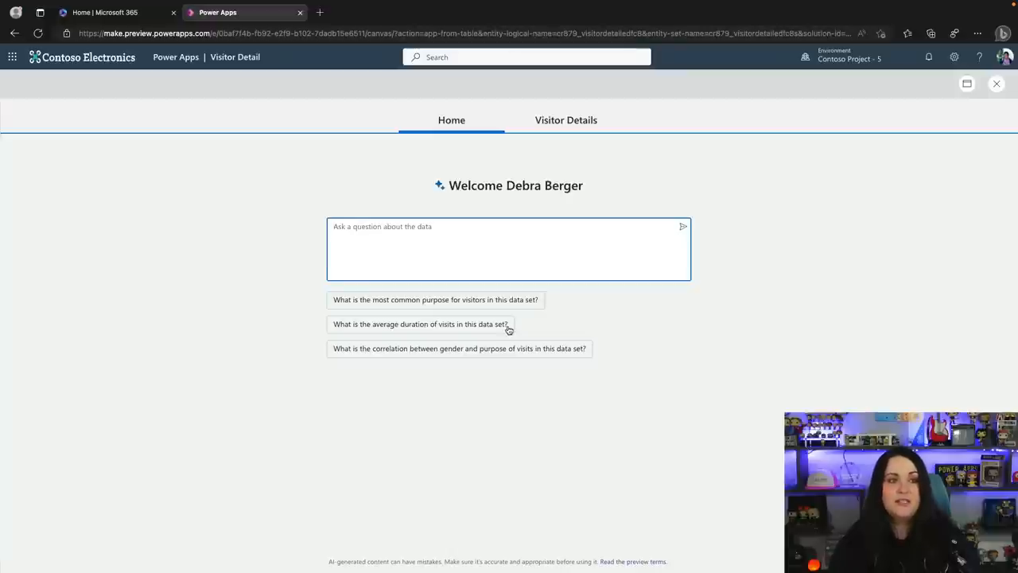
left_click(420, 325)
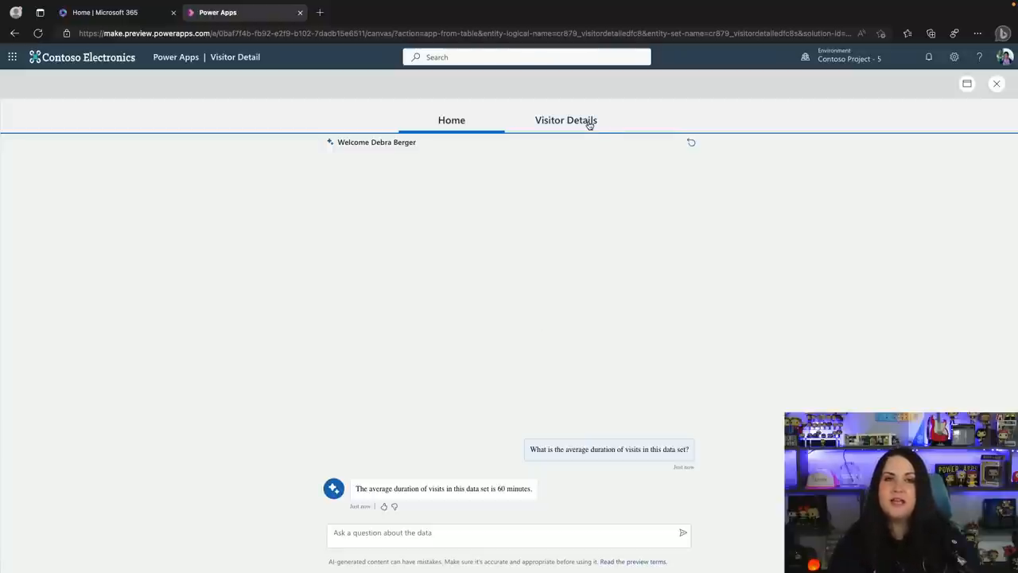
- Switch the running app to the Visitor Details screen showing Smith's record
left_click(566, 121)
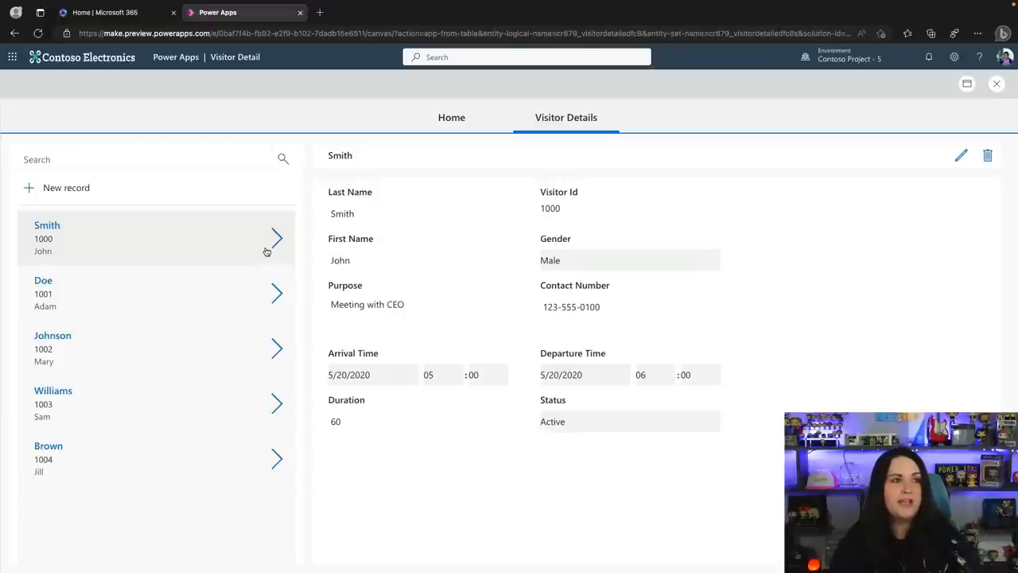
mouse_move(272, 292)
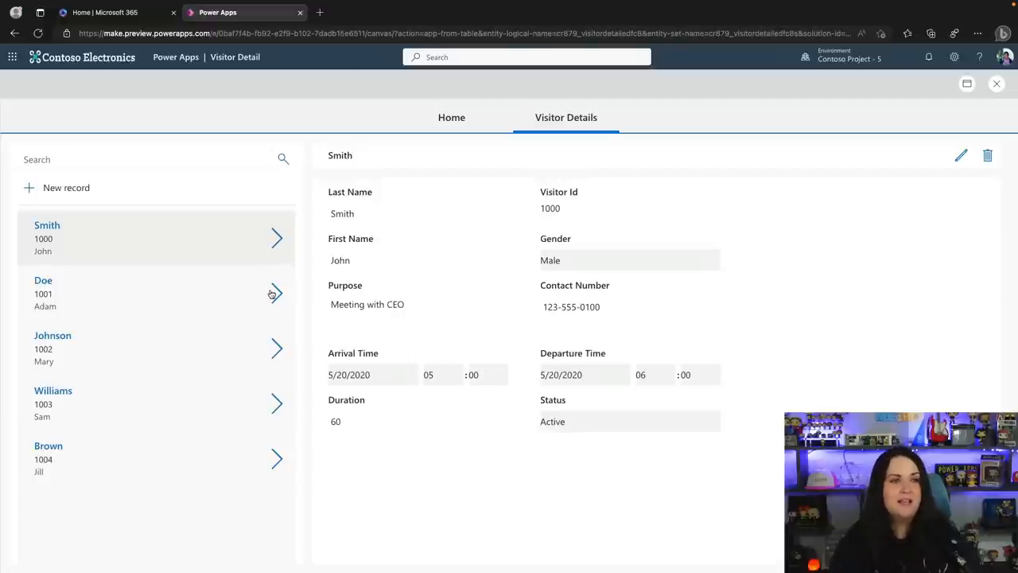
- Add and save a new visitor record for April Dunnam meeting the boss on 3/16/2023
left_click(156, 347)
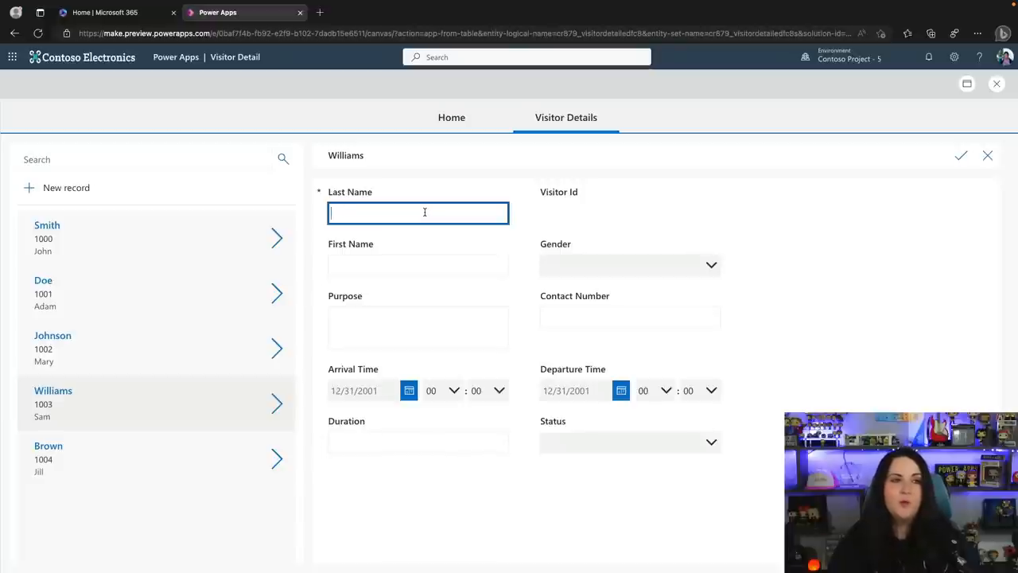
type("Dunnam")
left_click(418, 266)
type("April")
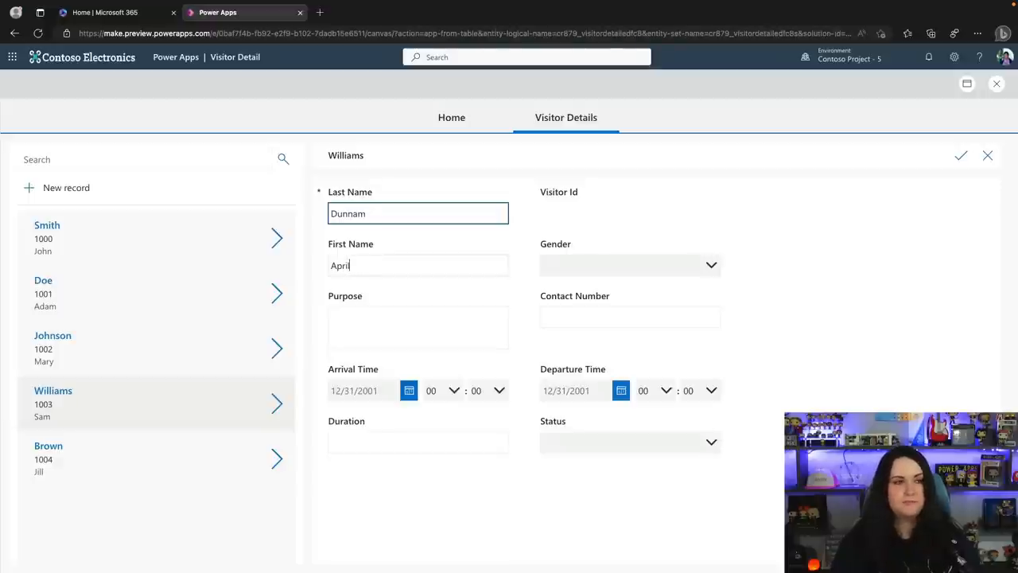
left_click(408, 390)
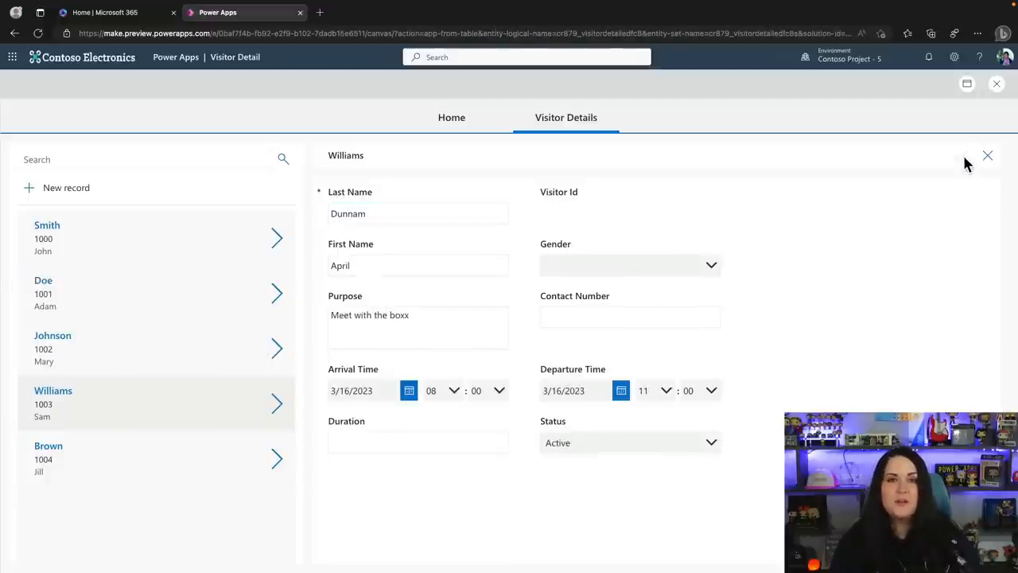
left_click(988, 156)
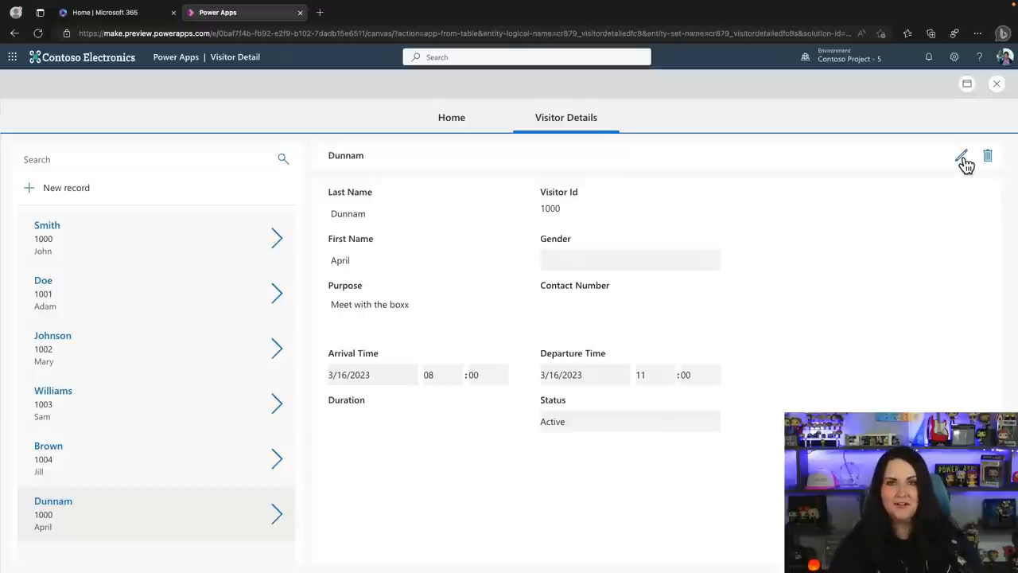
- Search the visitor list for 'dunn'
left_click(147, 159)
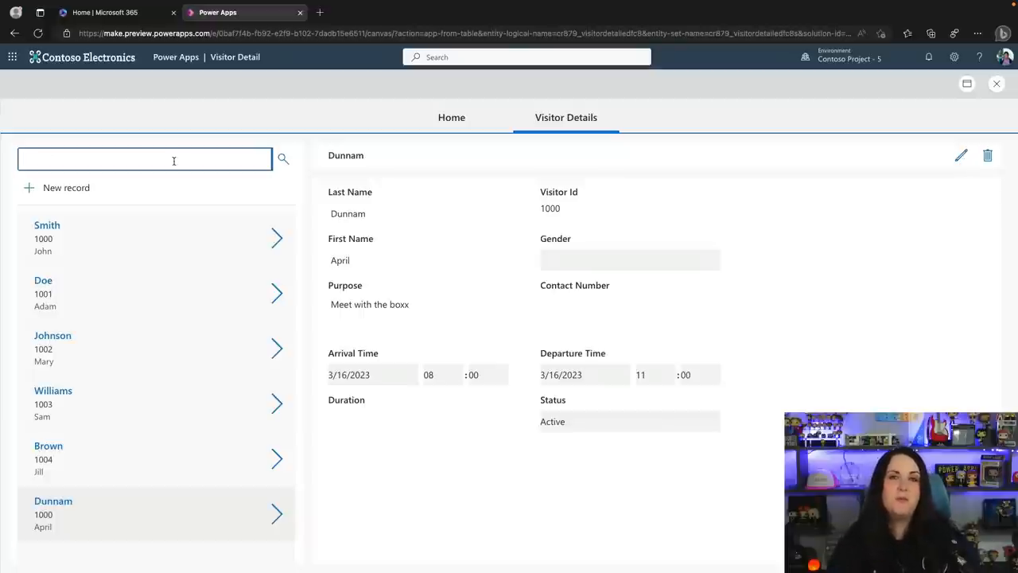
type("d")
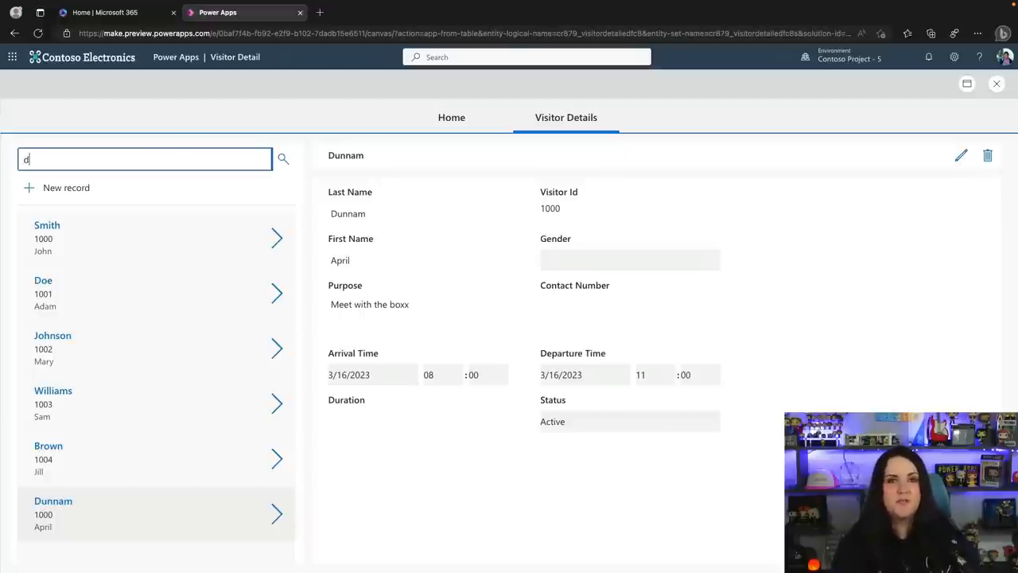
type("unn")
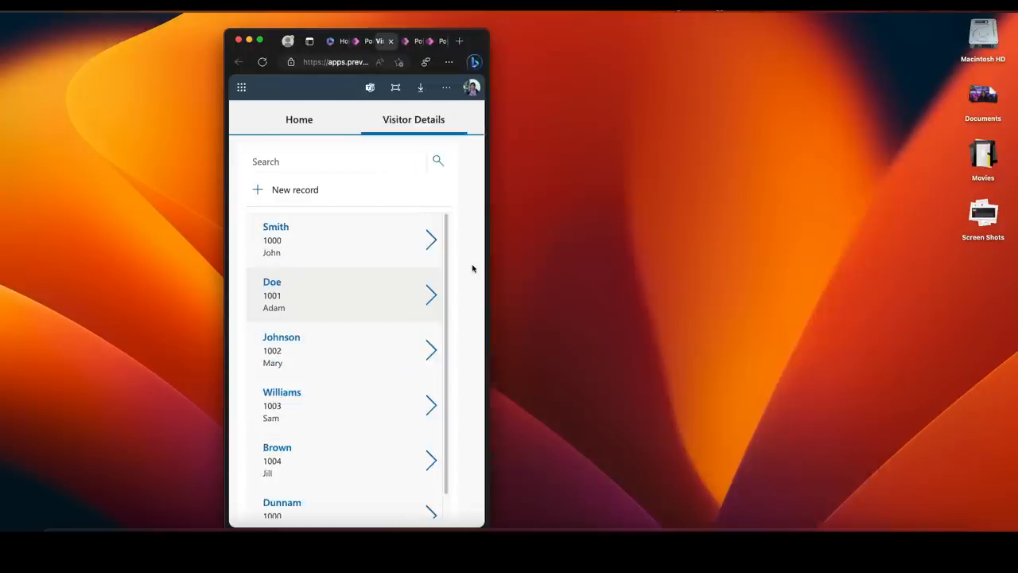
- View Adam Doe's visitor details in the phone-sized browser window
left_click(334, 239)
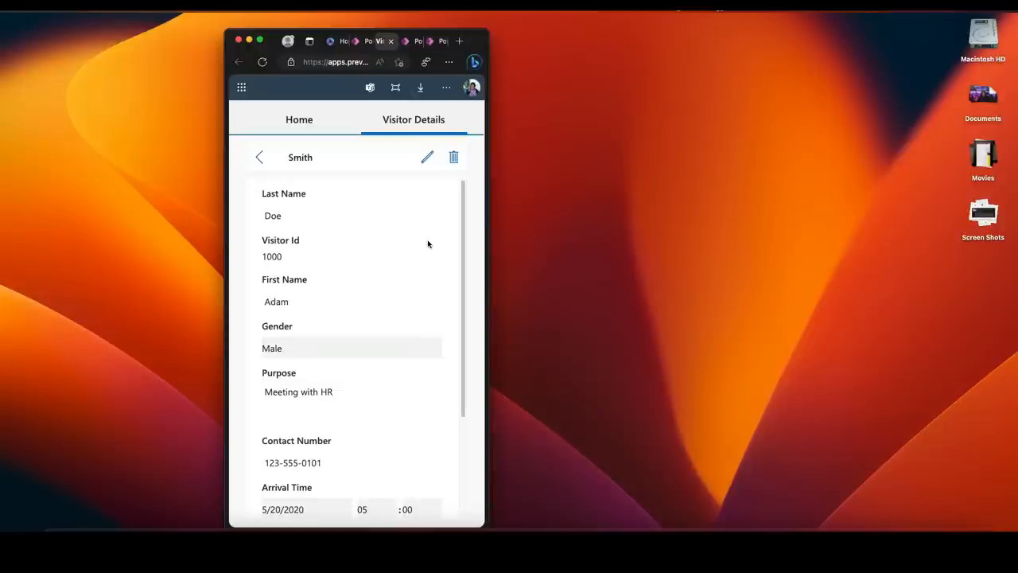
left_click(258, 157)
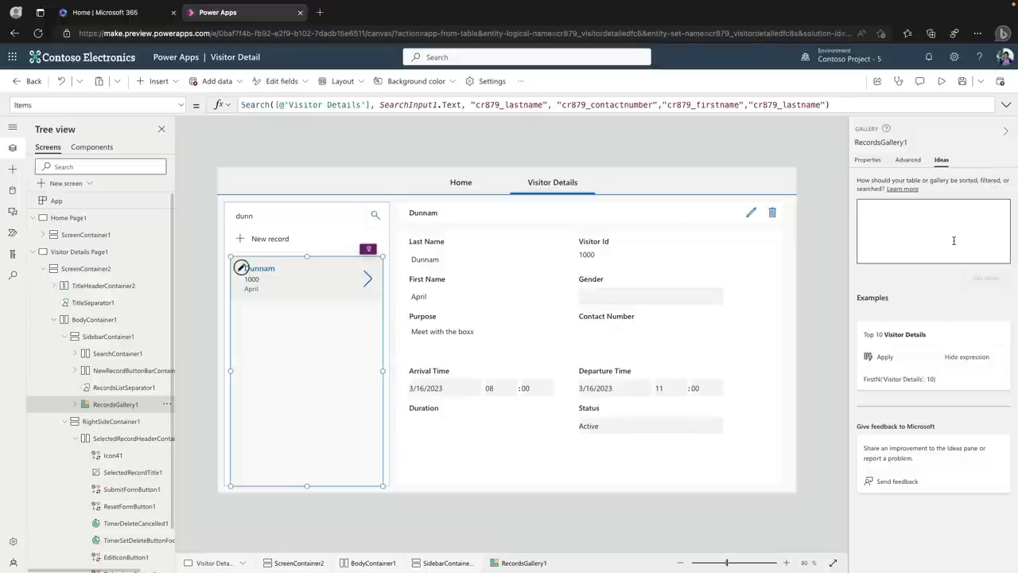
- Show the Home Page1 Copilot question box from Tree view, then move to the Event Scheduler app
left_click(933, 231)
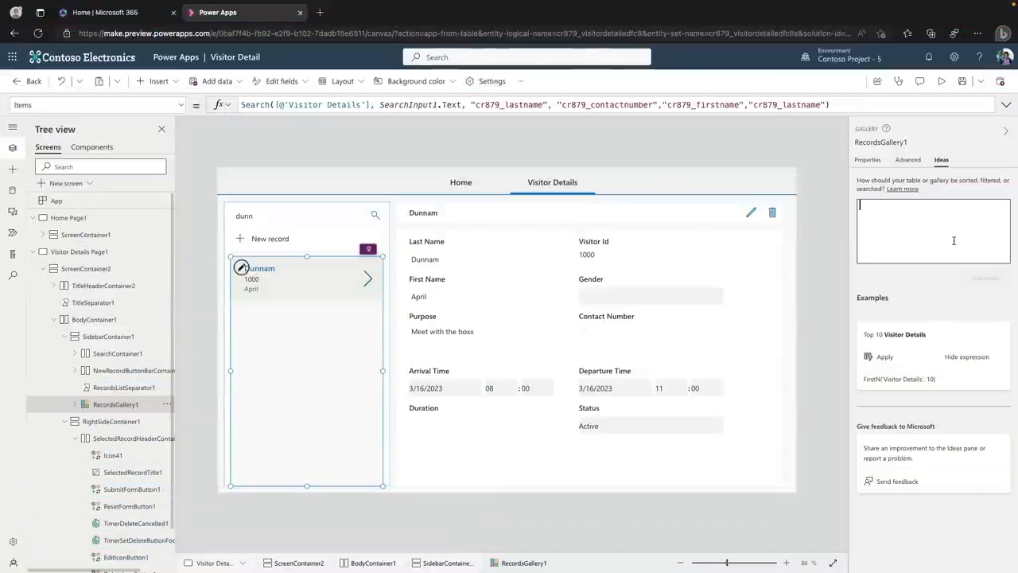
left_click(68, 216)
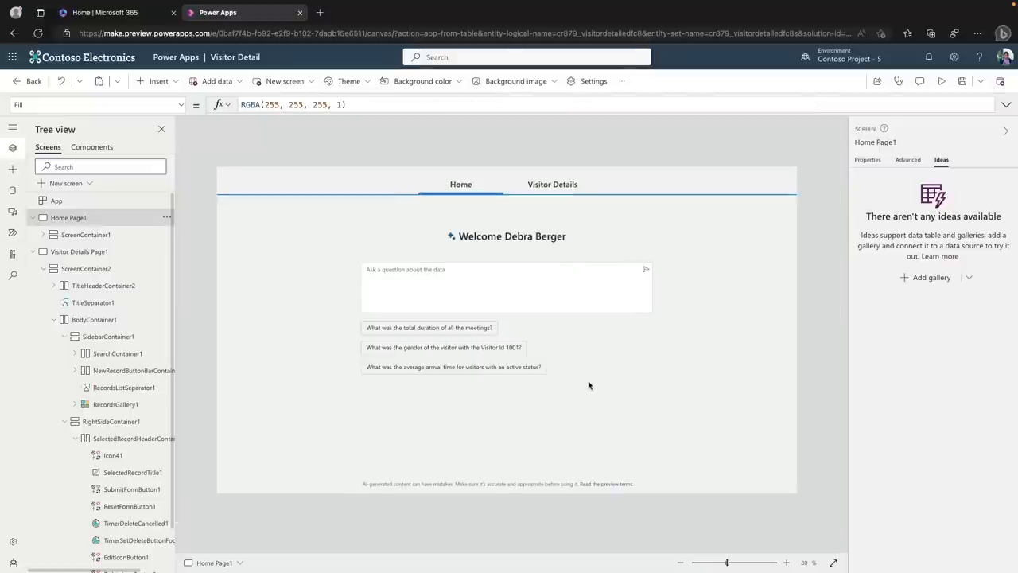
mouse_move(601, 387)
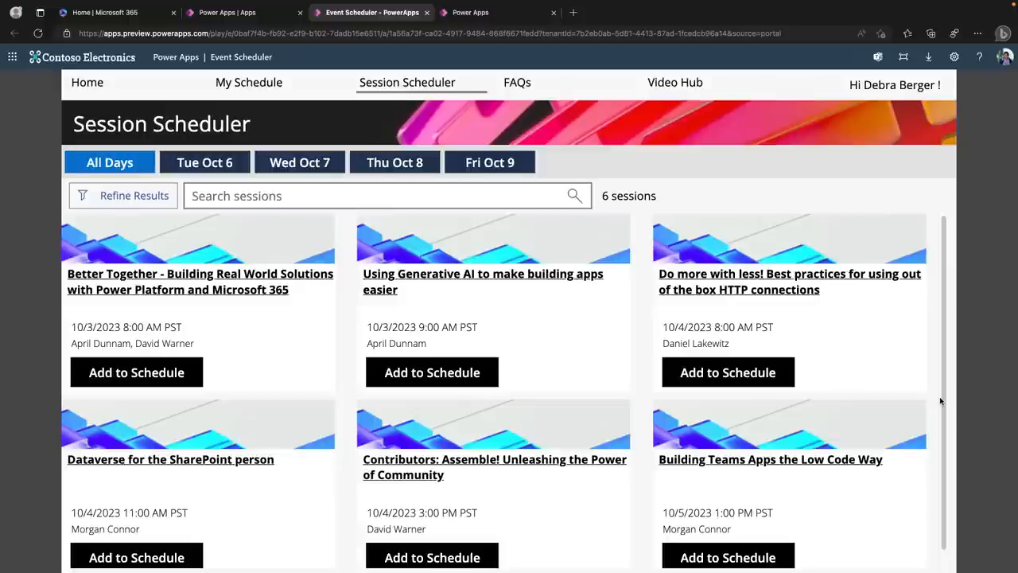
- Filter the Session Scheduler by Wed Oct 7, Tue Oct 6, then back to All Days
left_click(299, 163)
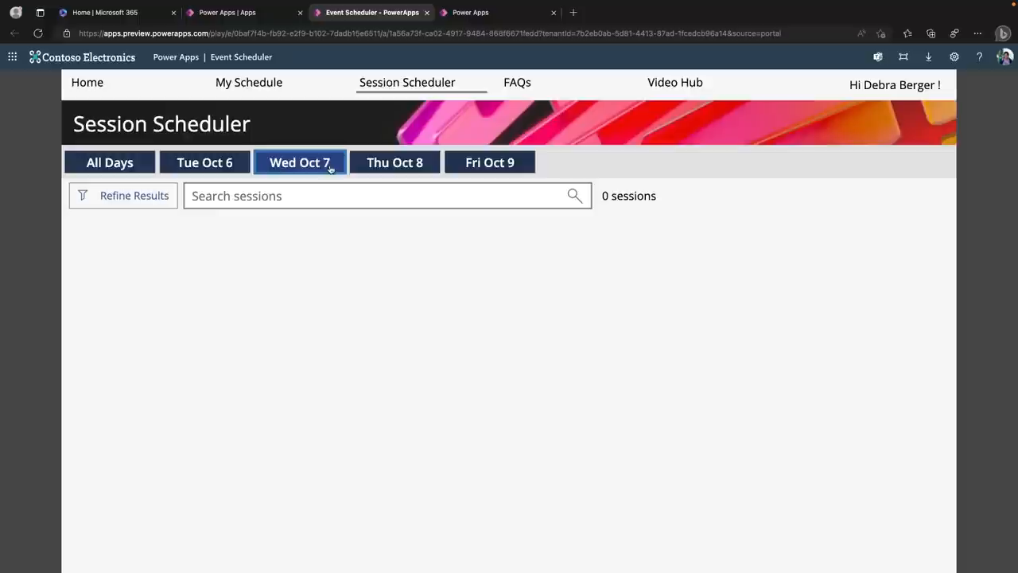
left_click(204, 162)
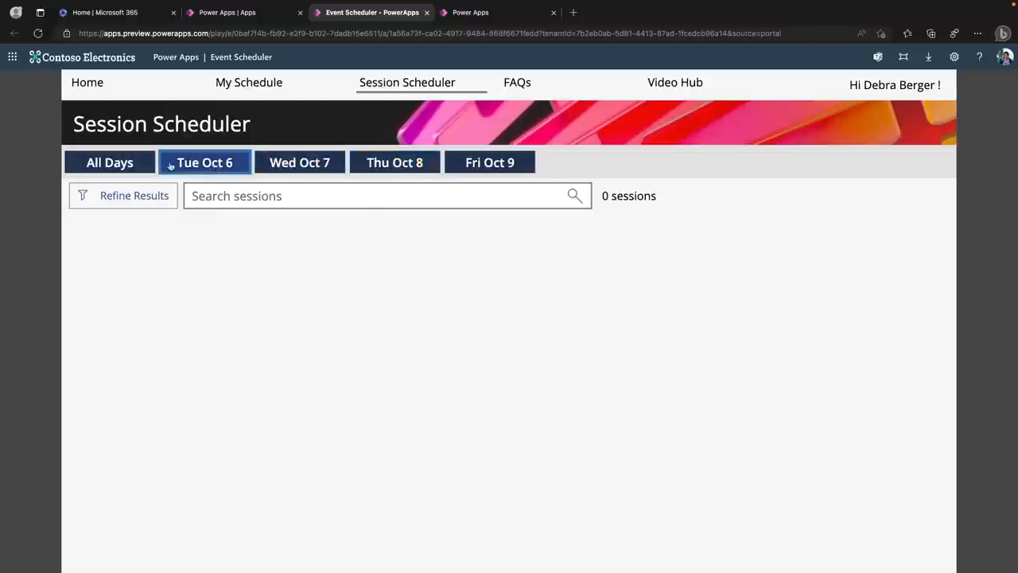
left_click(108, 162)
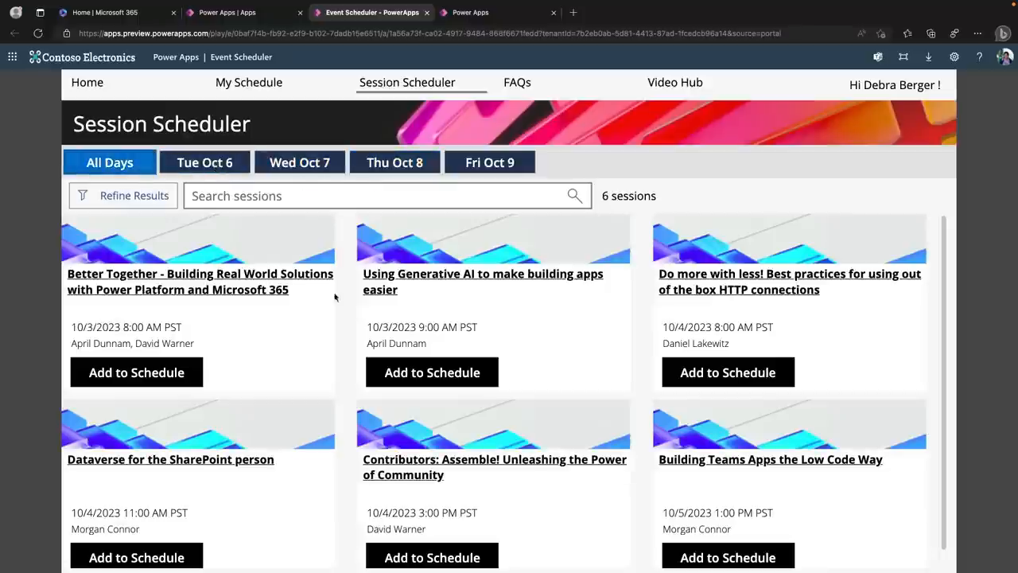
left_click(482, 280)
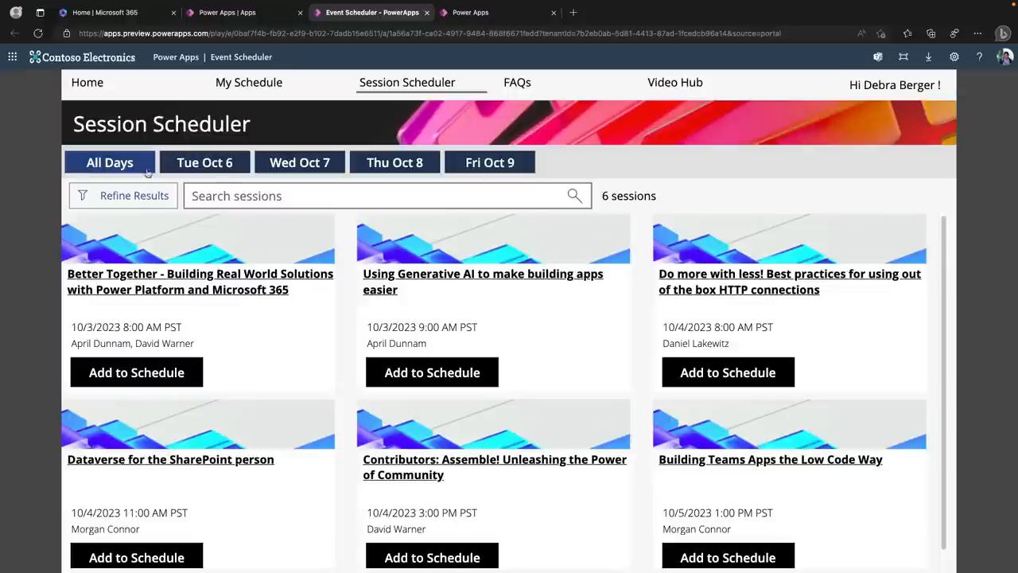
- Check the Refine Results panel, then return to the Power Apps Apps list
left_click(134, 195)
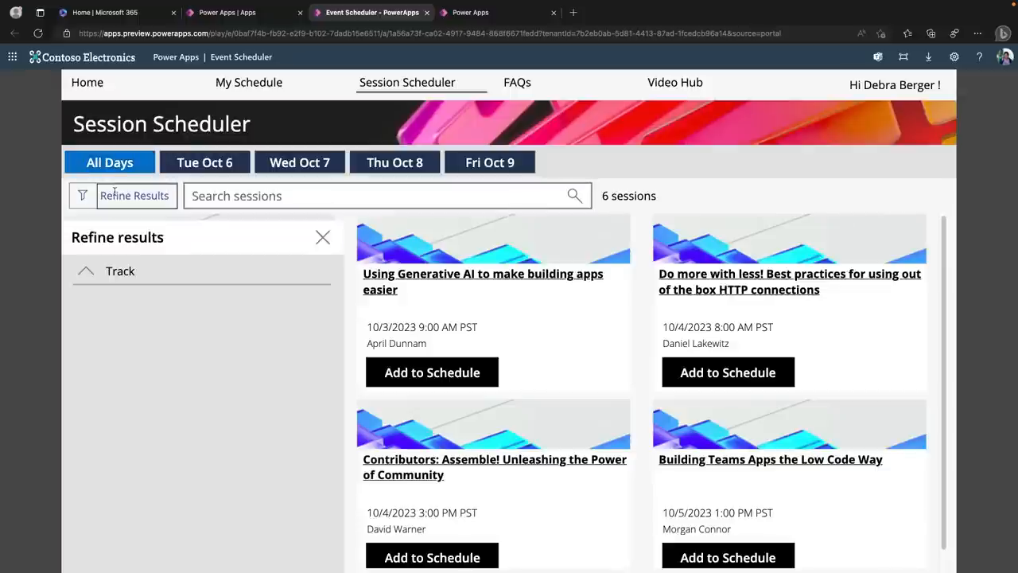
left_click(323, 237)
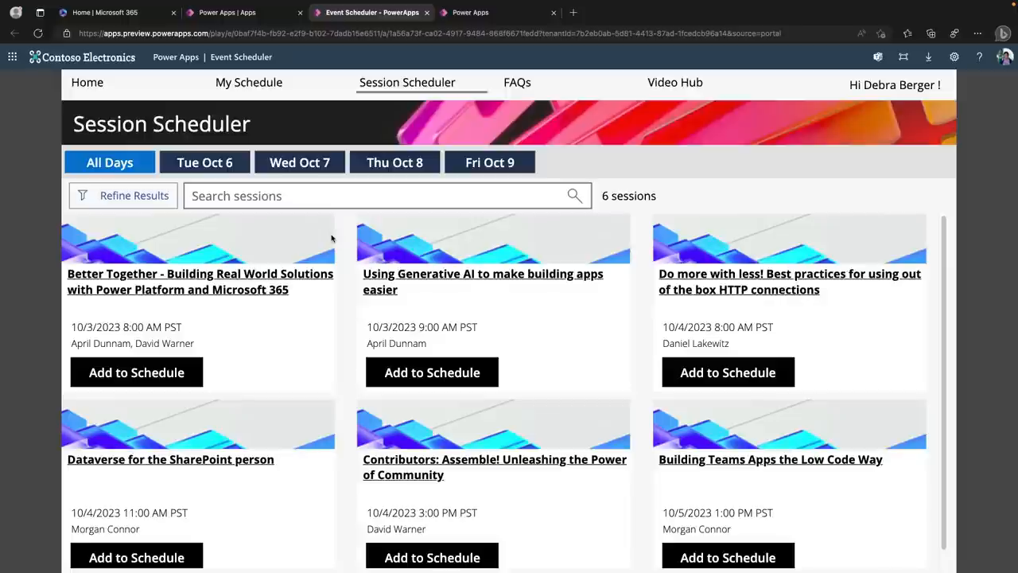
left_click(229, 13)
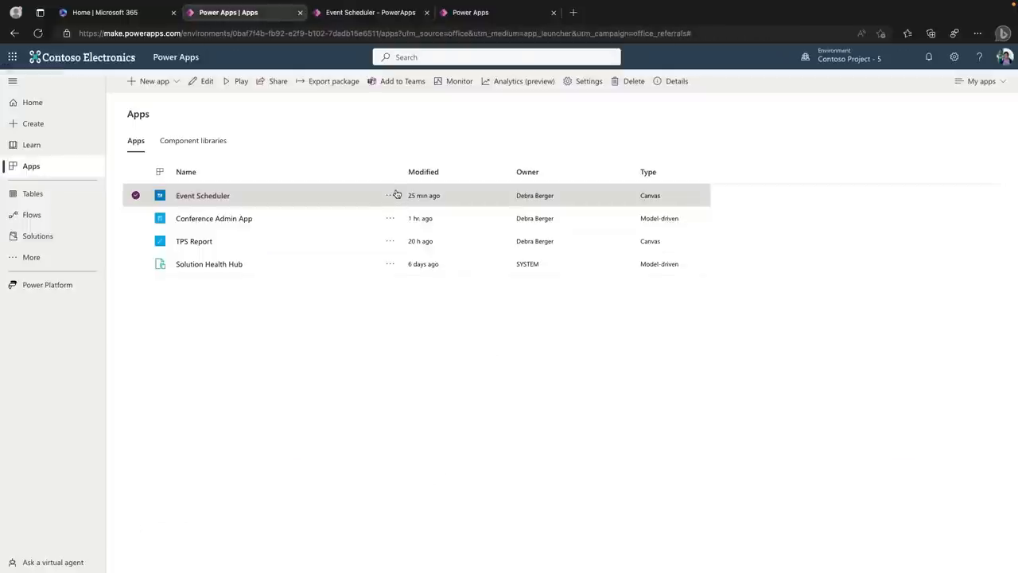
- Edit Event Scheduler and enable the Copilot component preview feature under Upcoming features
left_click(206, 79)
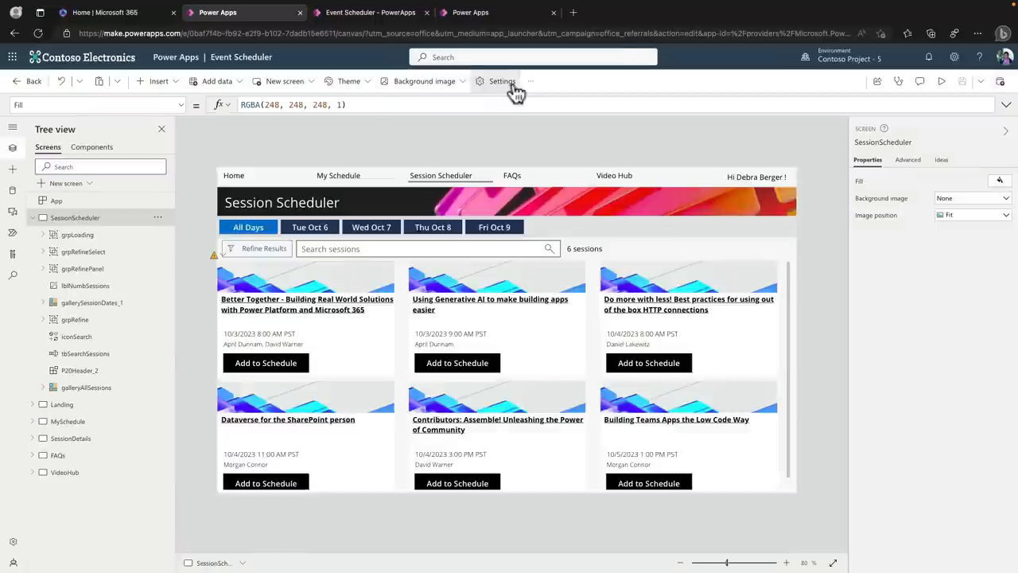
left_click(503, 80)
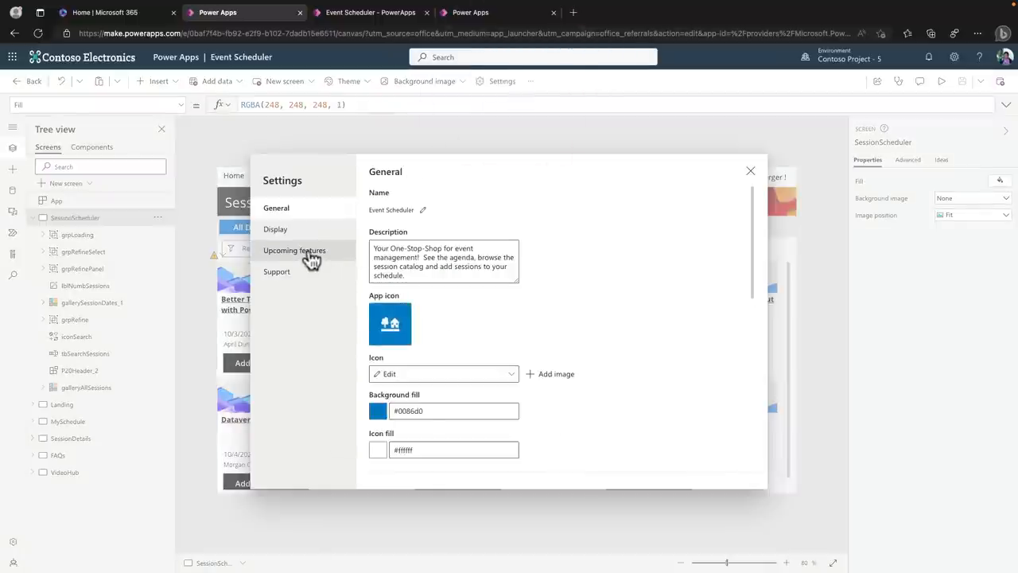
left_click(294, 249)
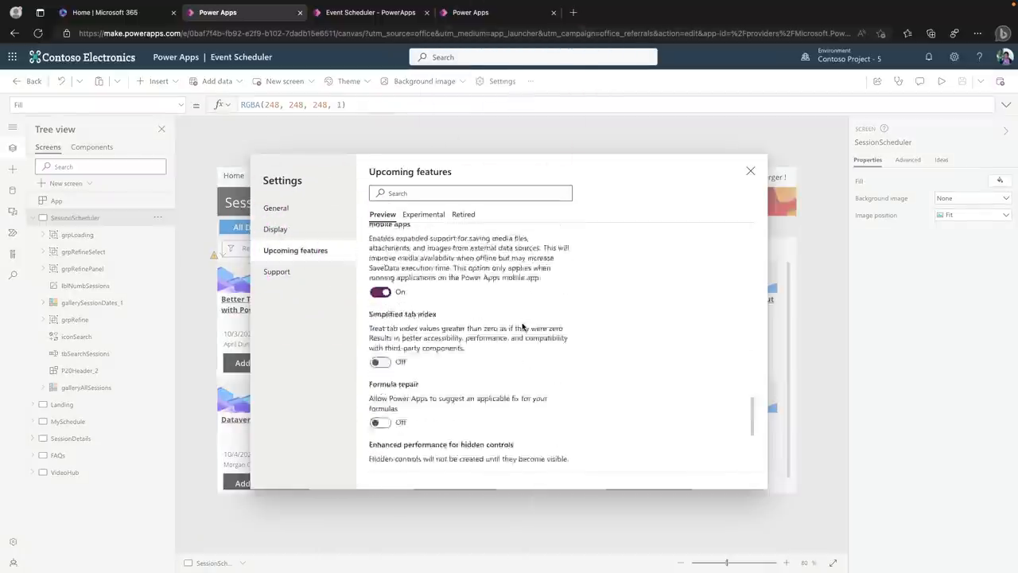
scroll("down", 3)
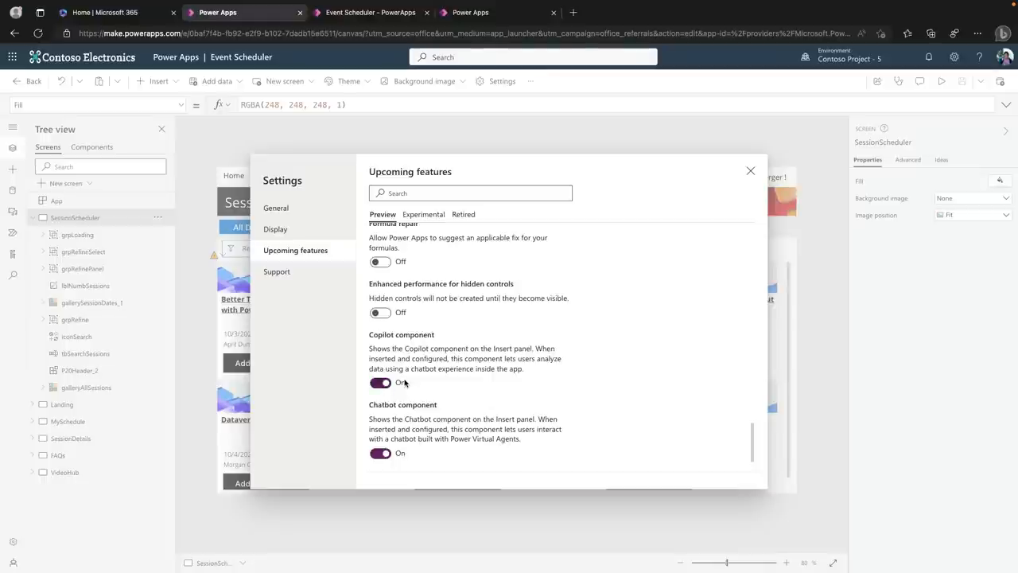
left_click(748, 170)
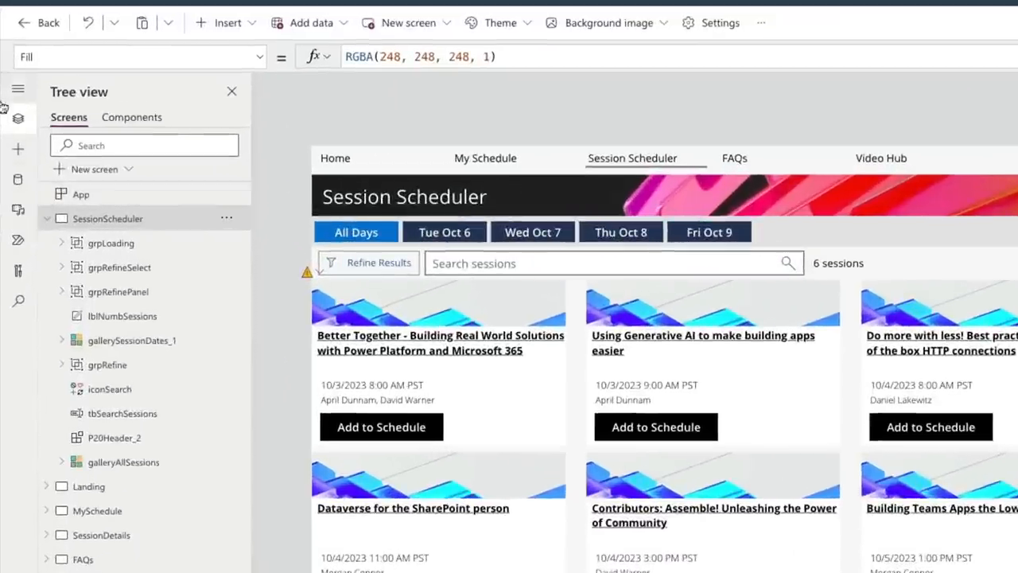
- Search the Insert pane for 'copi' to find the Copilot control
left_click(17, 150)
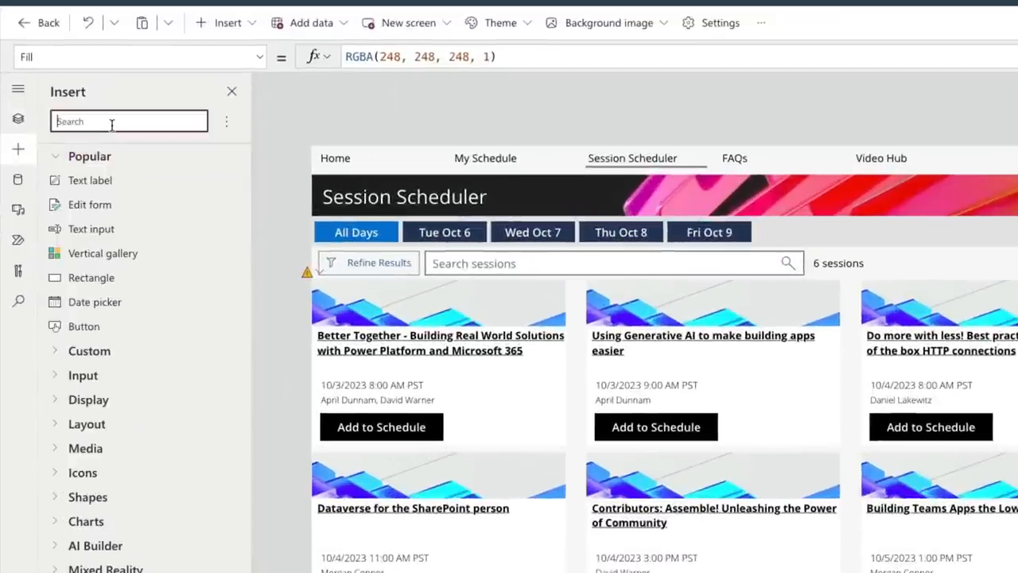
type("copi")
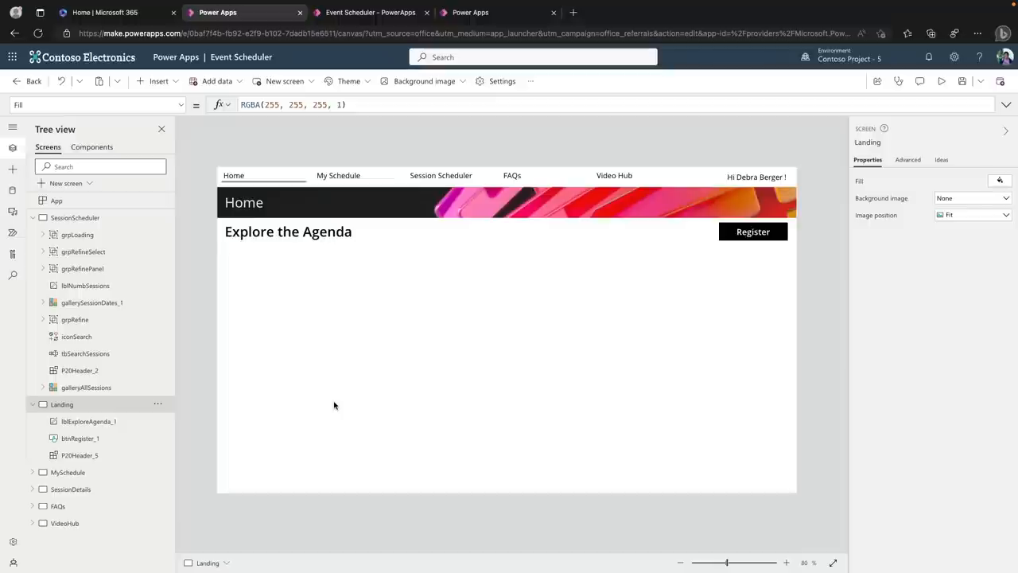
- Add a Copilot (preview) control bound to Sessions below Explore the Agenda on Landing
left_click(13, 169)
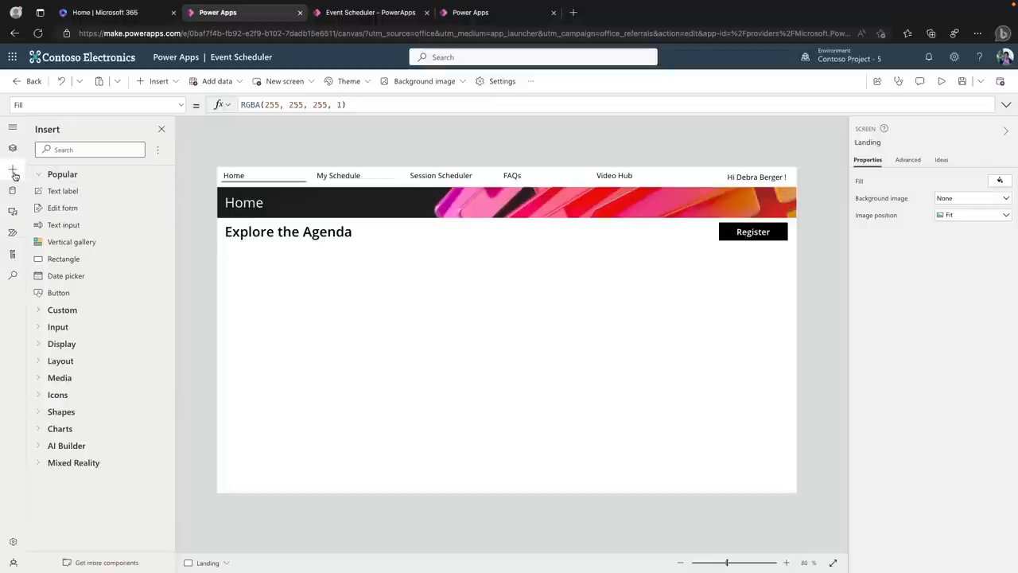
type("copi")
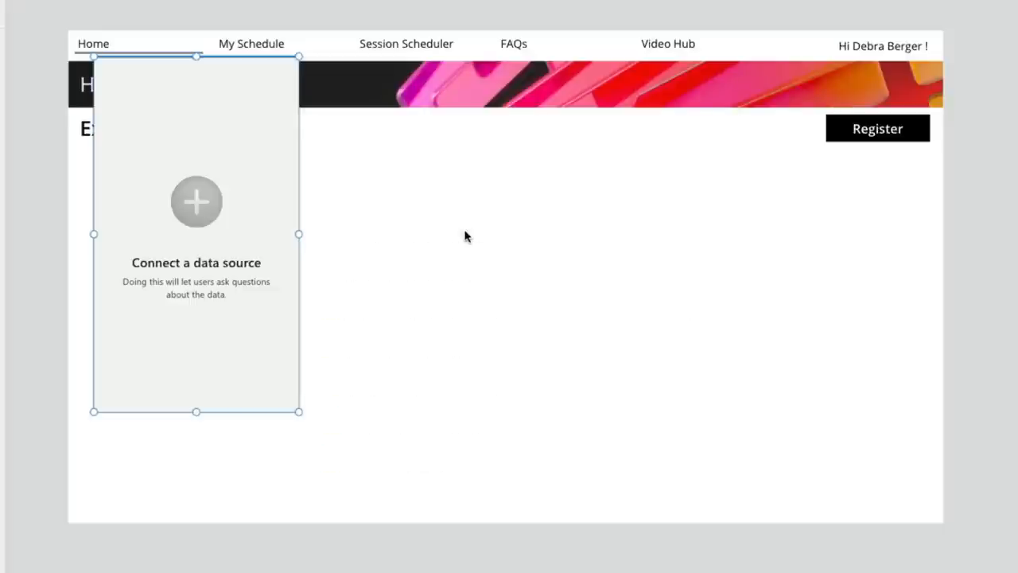
left_click(195, 201)
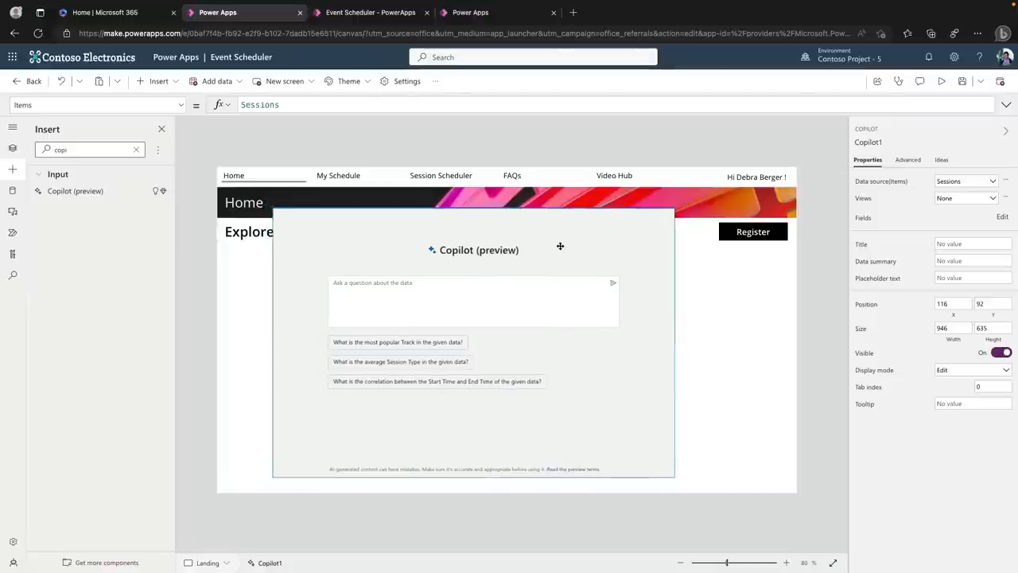
left_click_drag(474, 342, 506, 353)
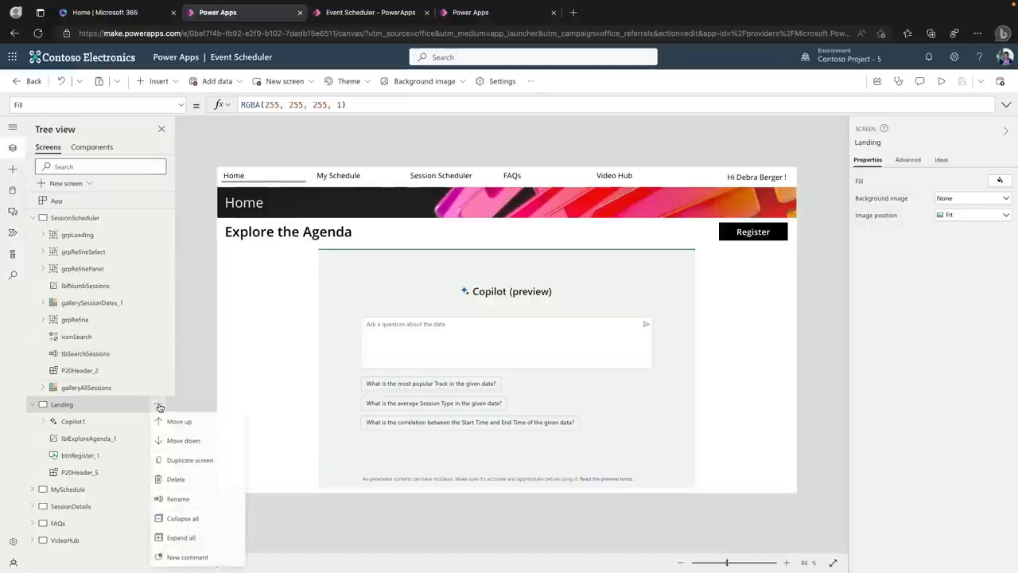
- Move Landing to the first screen and run the app in preview
left_click(178, 420)
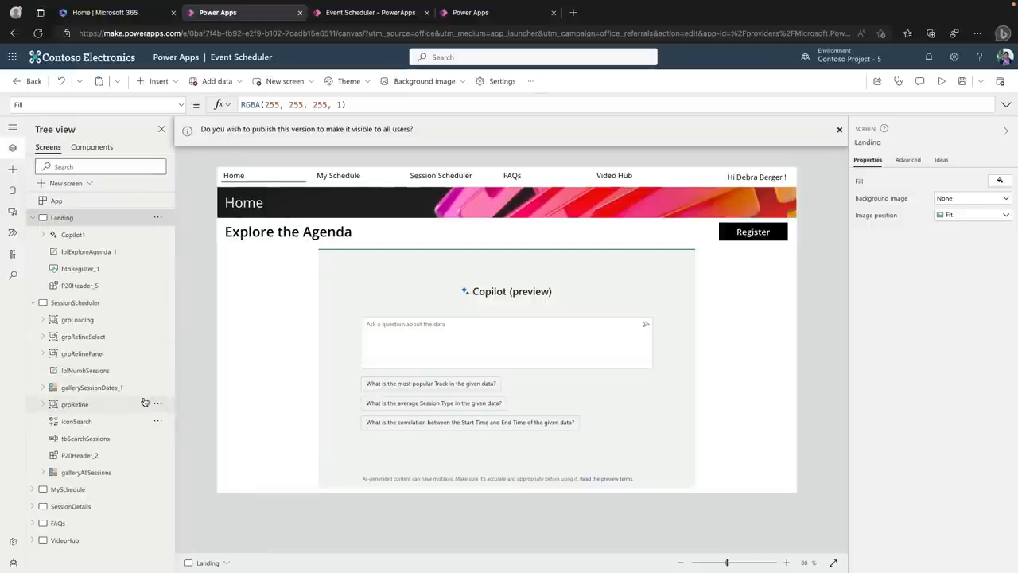
mouse_move(963, 89)
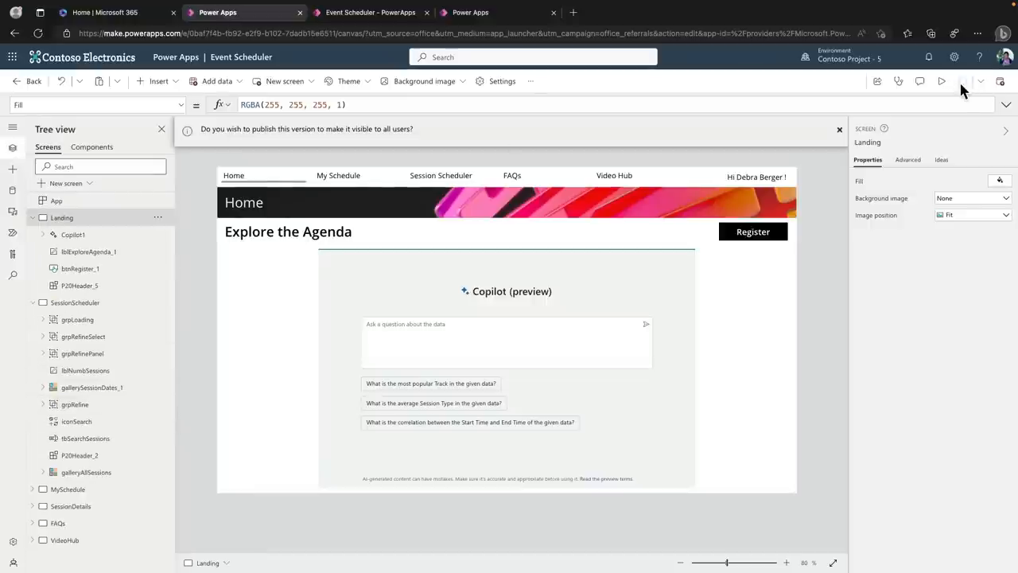
left_click(942, 82)
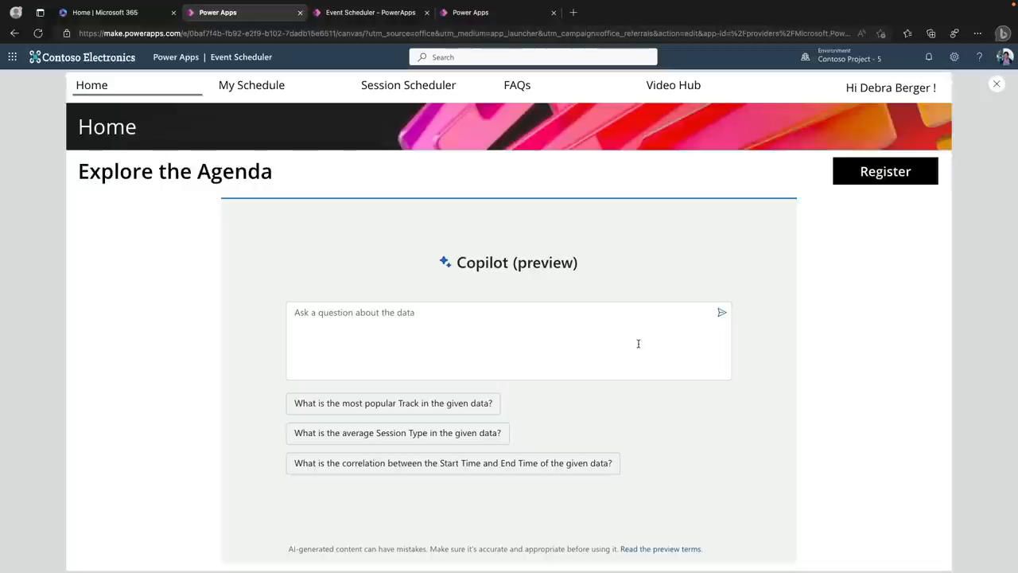
- Ask Copilot the suggested question about the most popular Track
left_click(372, 13)
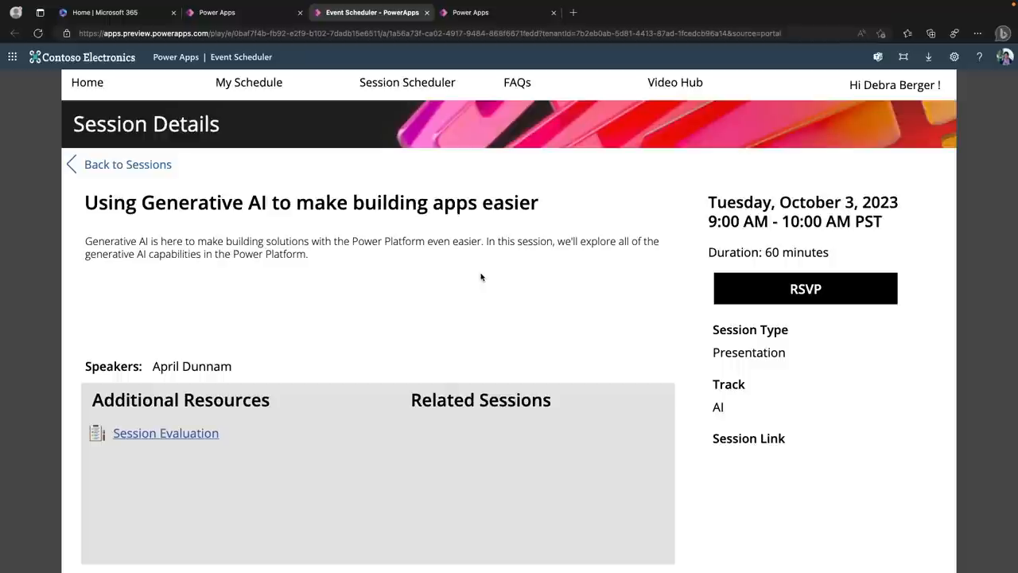
mouse_move(770, 407)
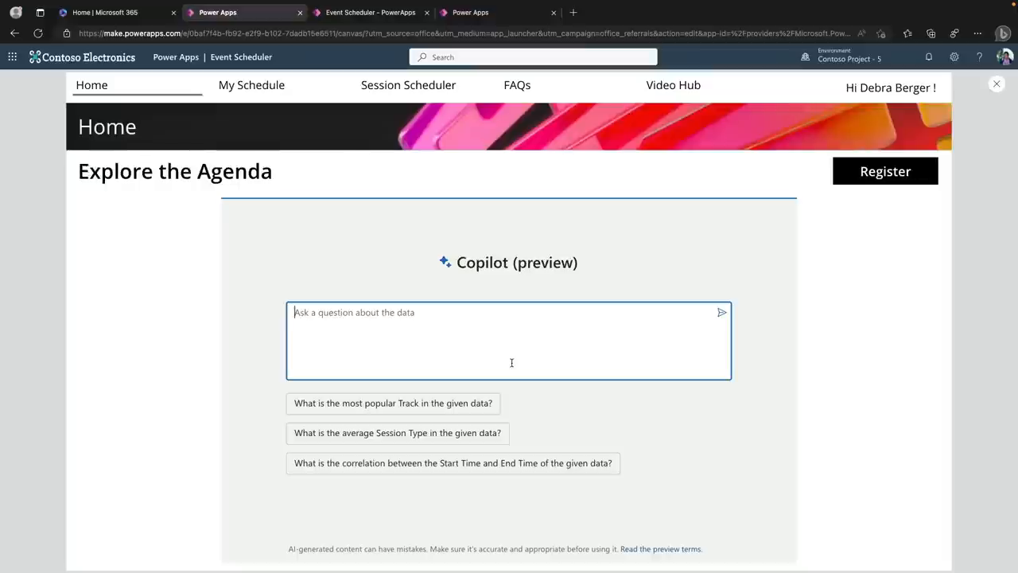
mouse_move(452, 387)
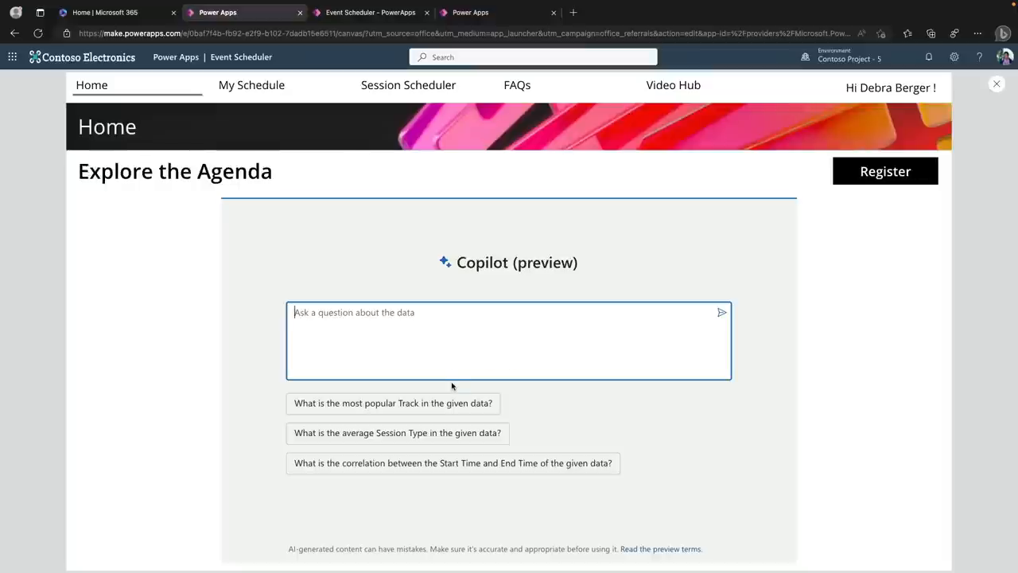
left_click(393, 402)
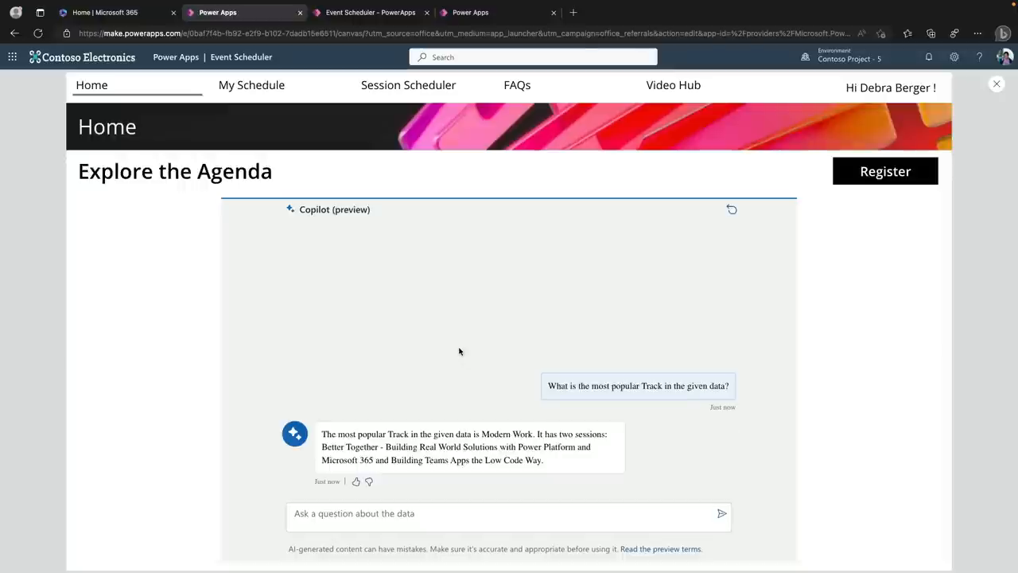
mouse_move(728, 193)
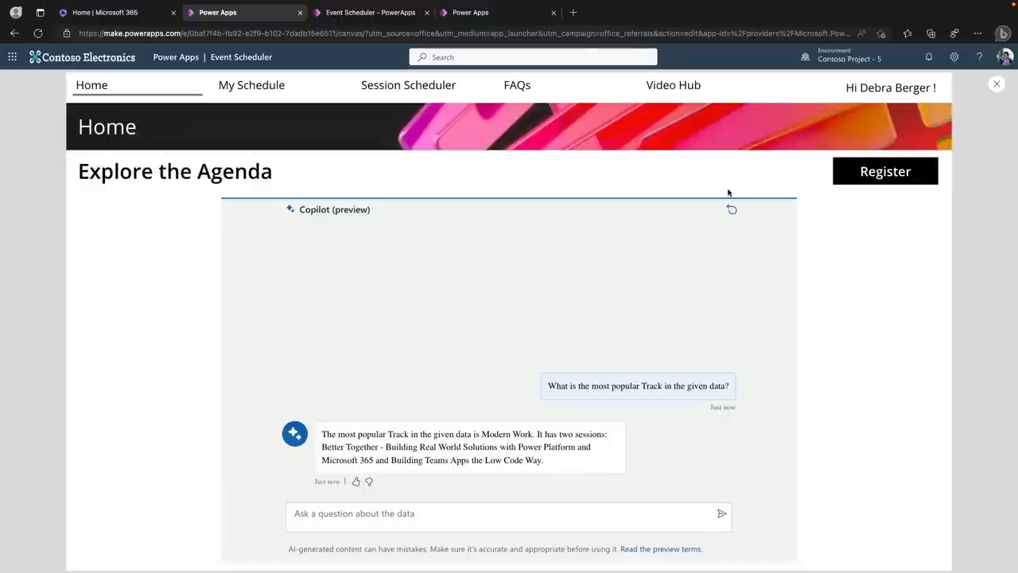
mouse_move(732, 214)
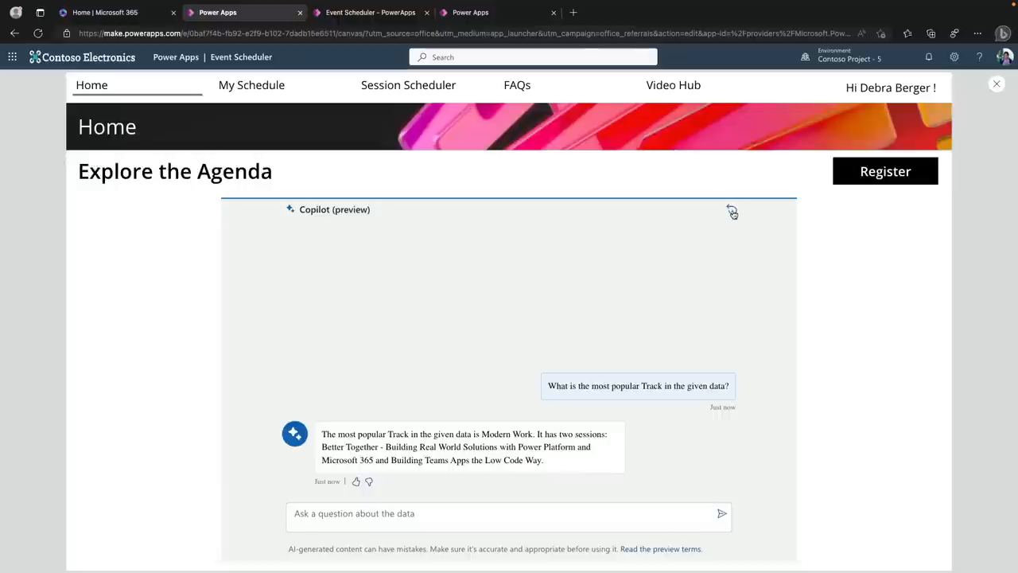
- Restart the Copilot chat and ask 'How many Power Apps sessions are there?'
left_click(732, 212)
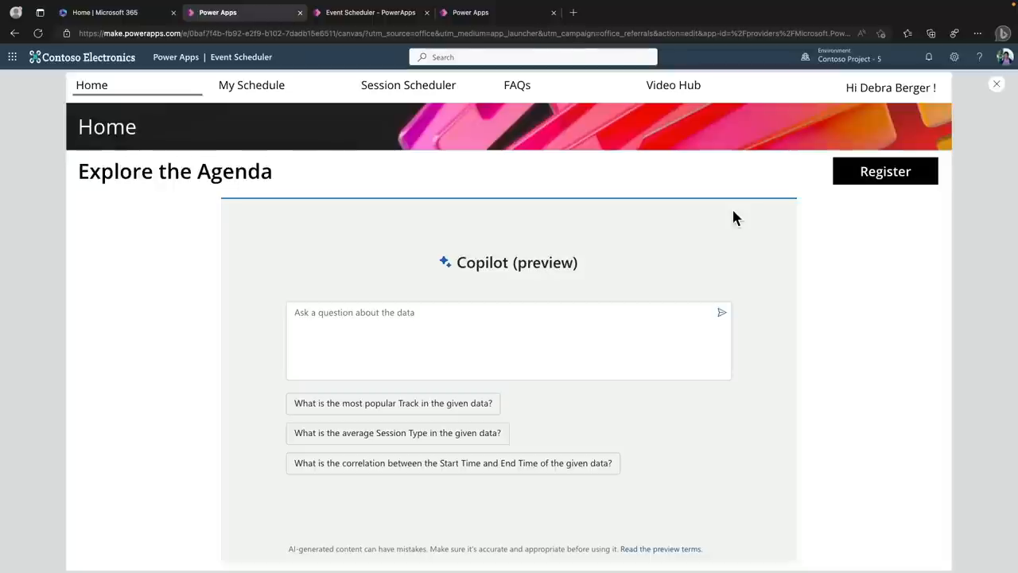
left_click(509, 341)
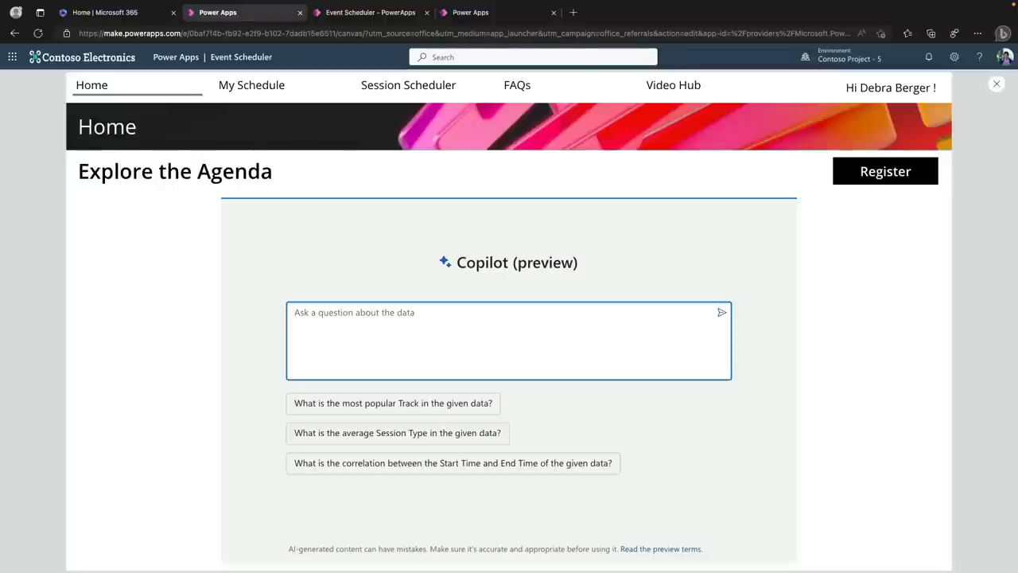
type("How many Po")
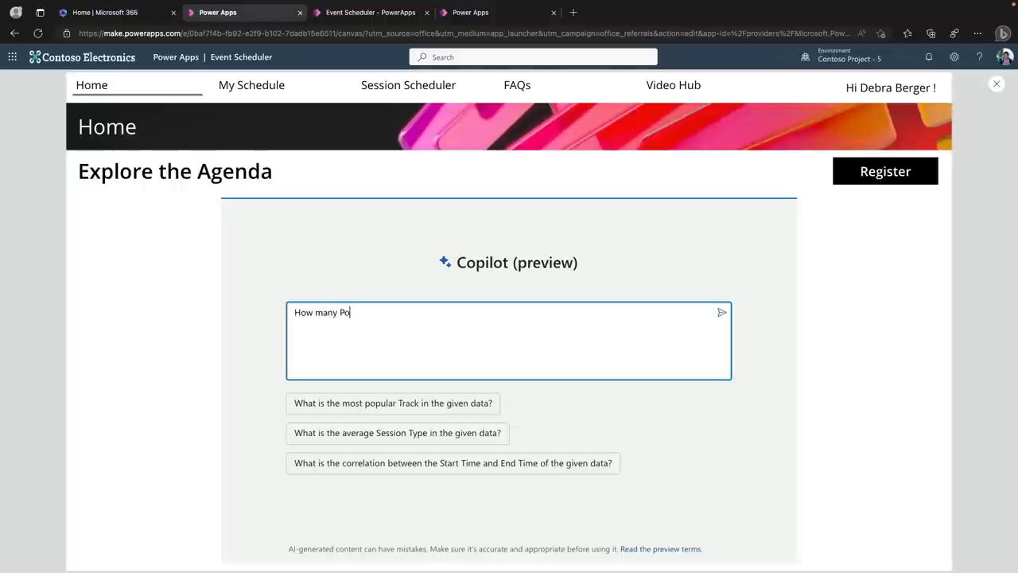
left_click(720, 312)
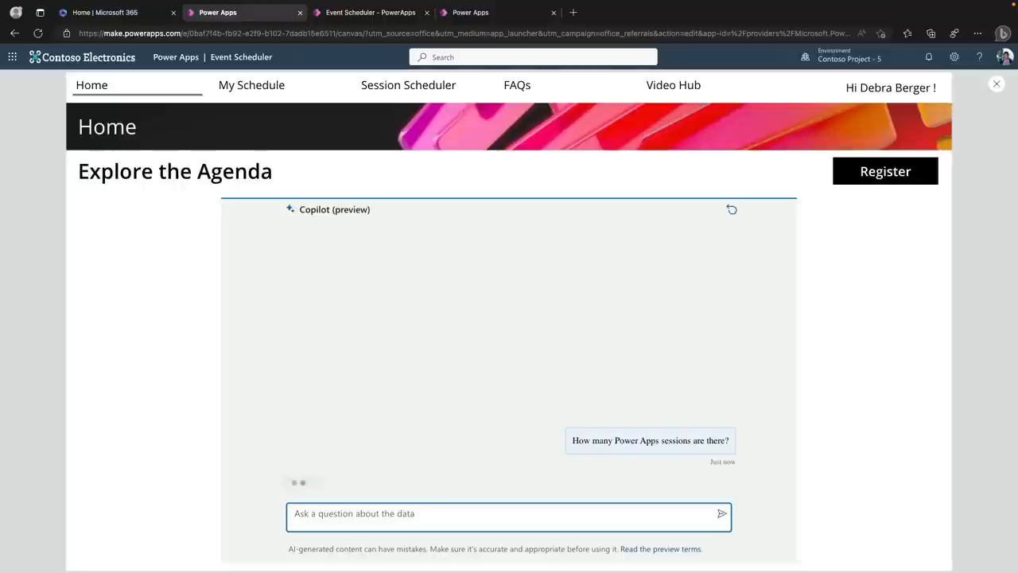